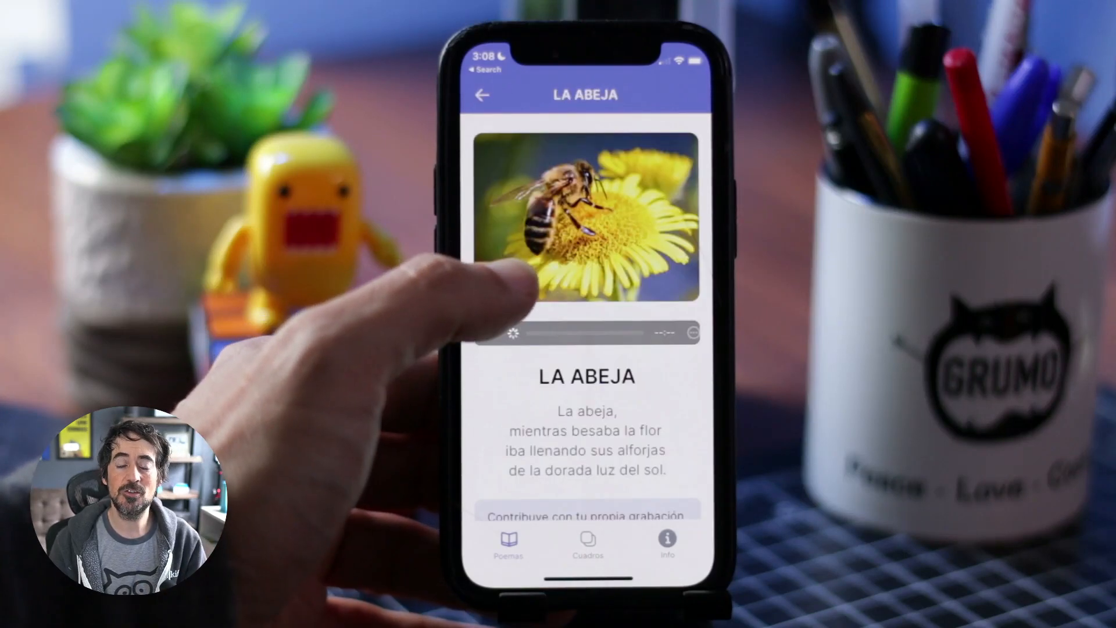
- Browse the poems gallery on the phone, open LA MIRADA and play Cookie's recording of it
scroll("up", 3)
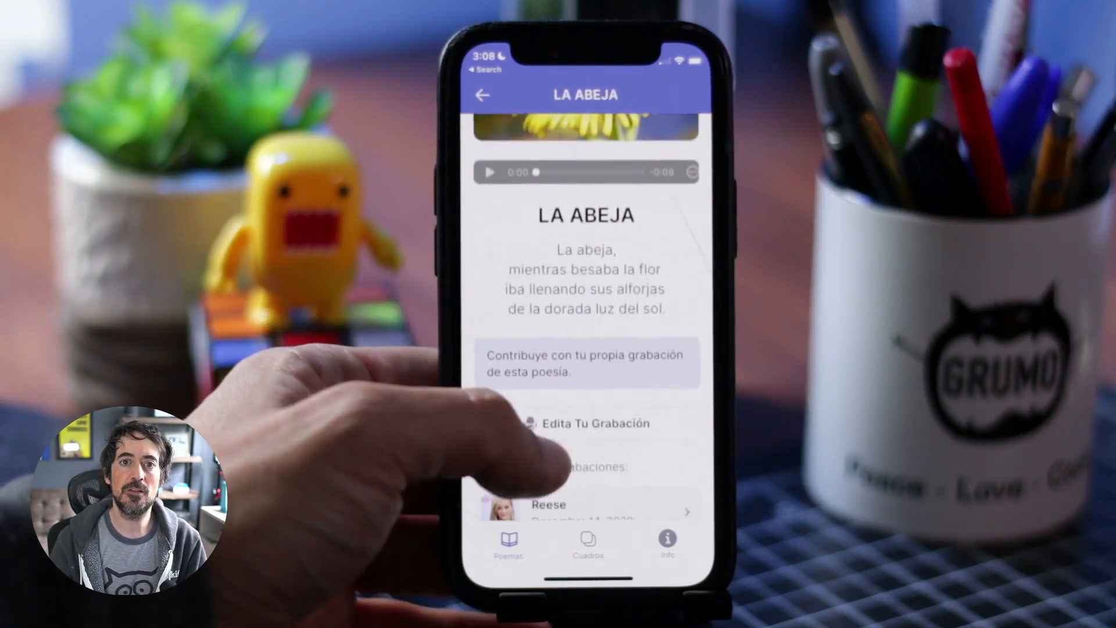
scroll("up", 3)
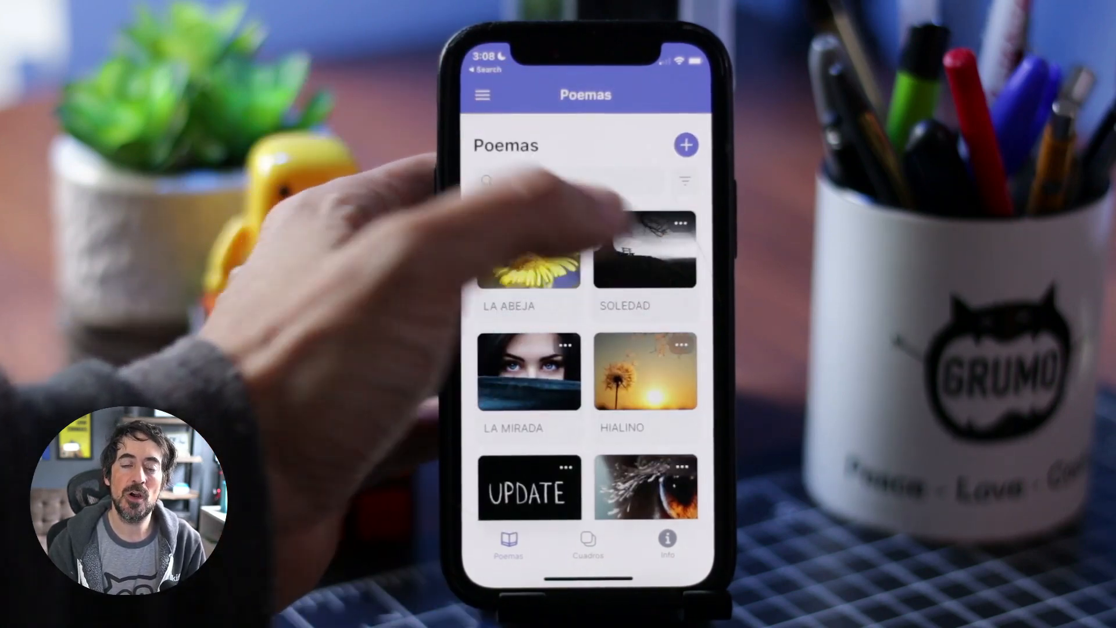
left_click(644, 256)
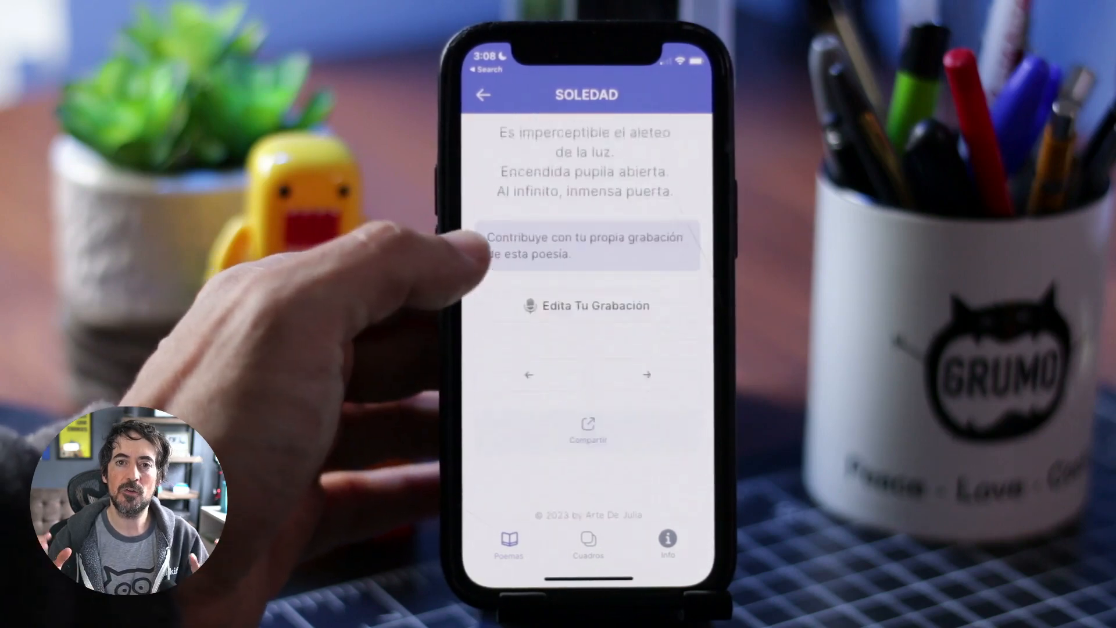
left_click(486, 95)
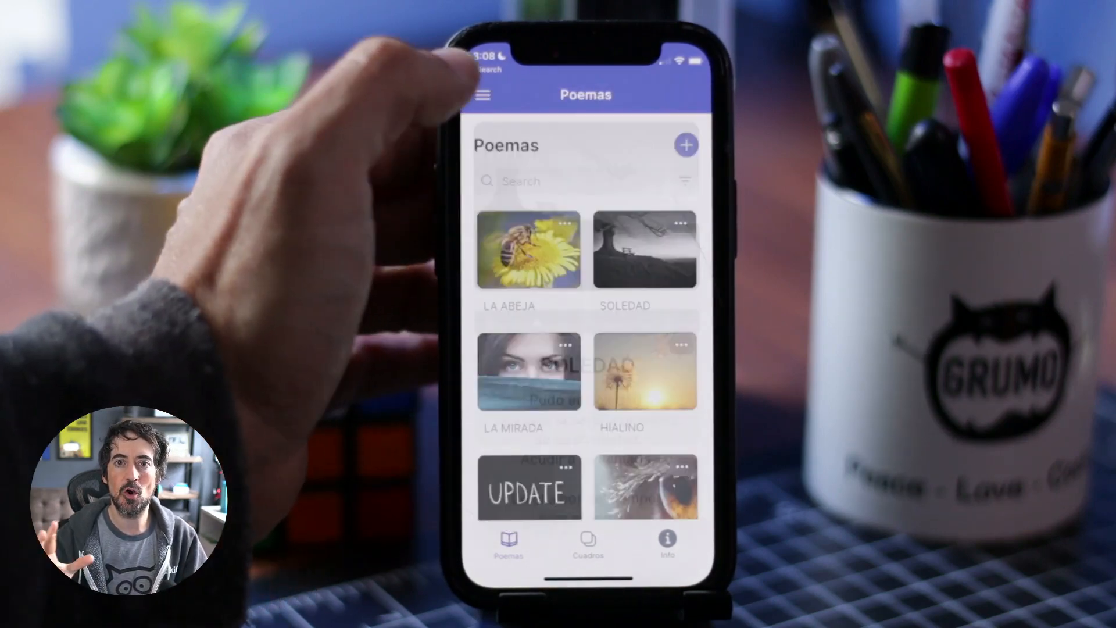
left_click(529, 372)
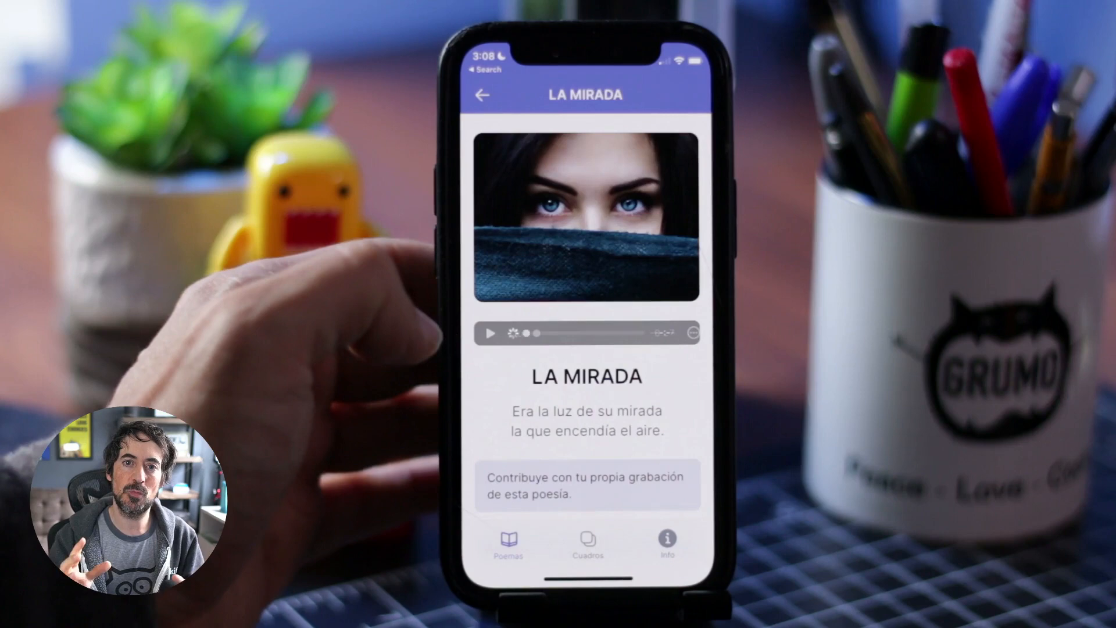
left_click(587, 485)
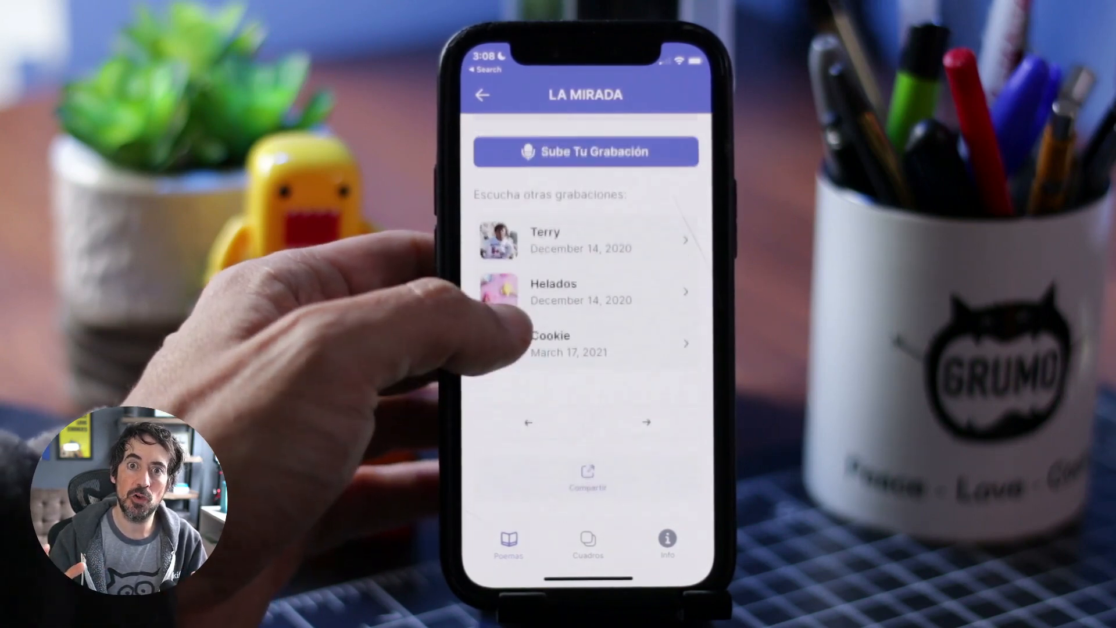
left_click(585, 343)
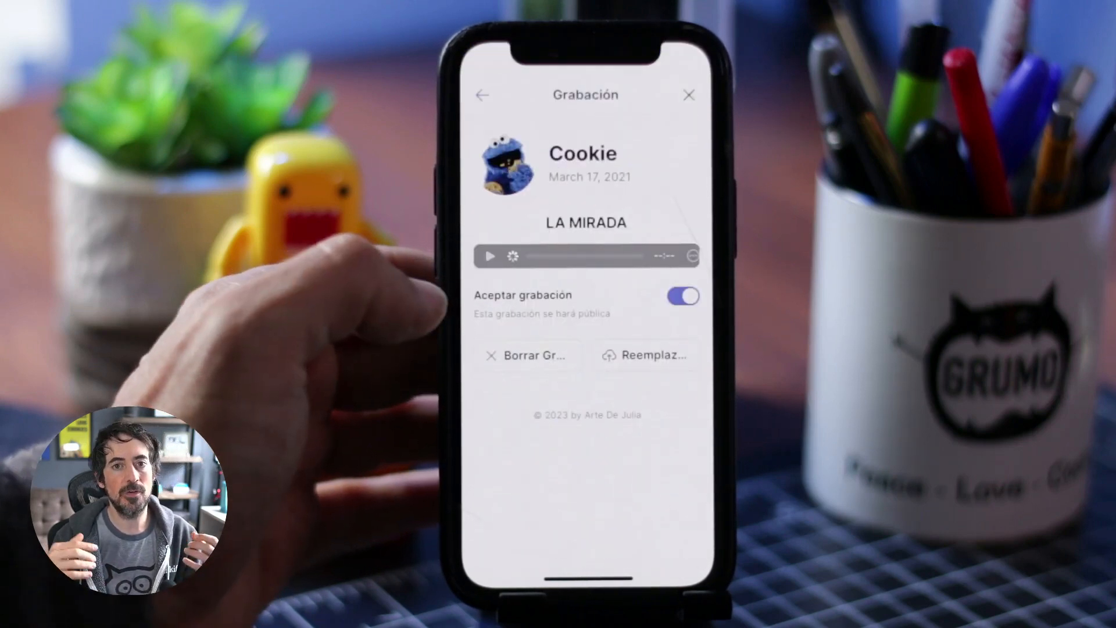
left_click(489, 256)
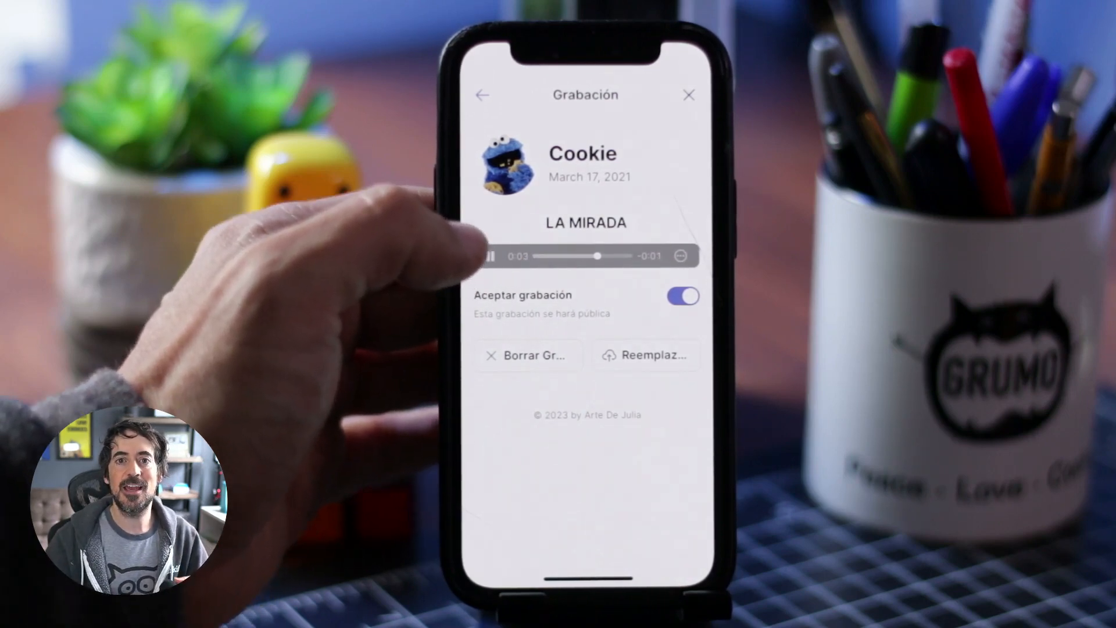
left_click(485, 94)
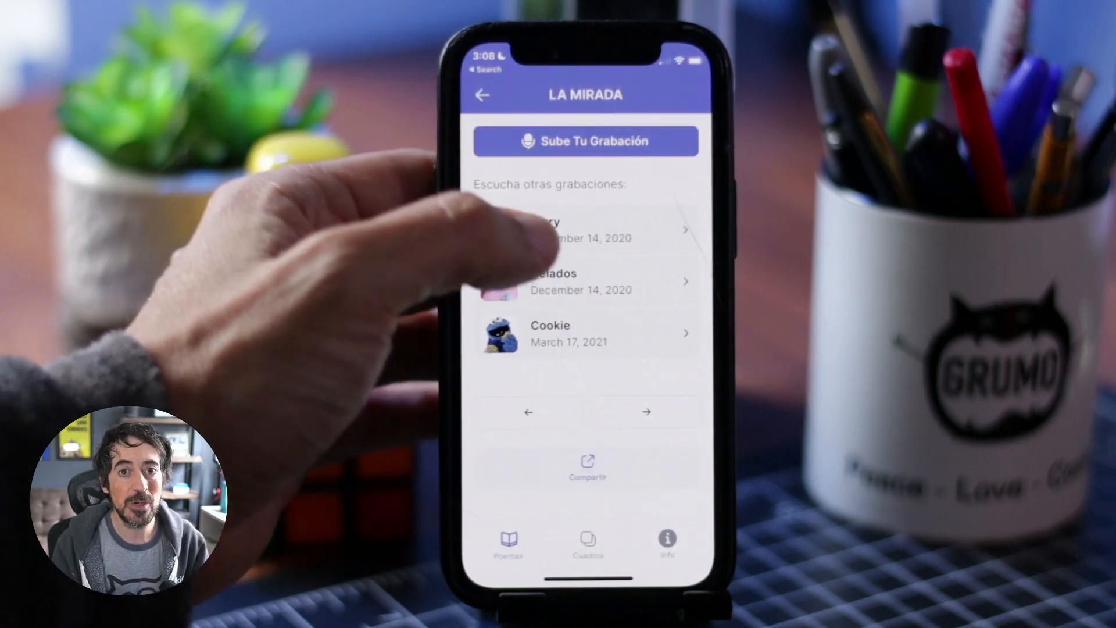
- Record your own short reading of LA MIRADA via Sube Tu Grabación and stop it
left_click(585, 141)
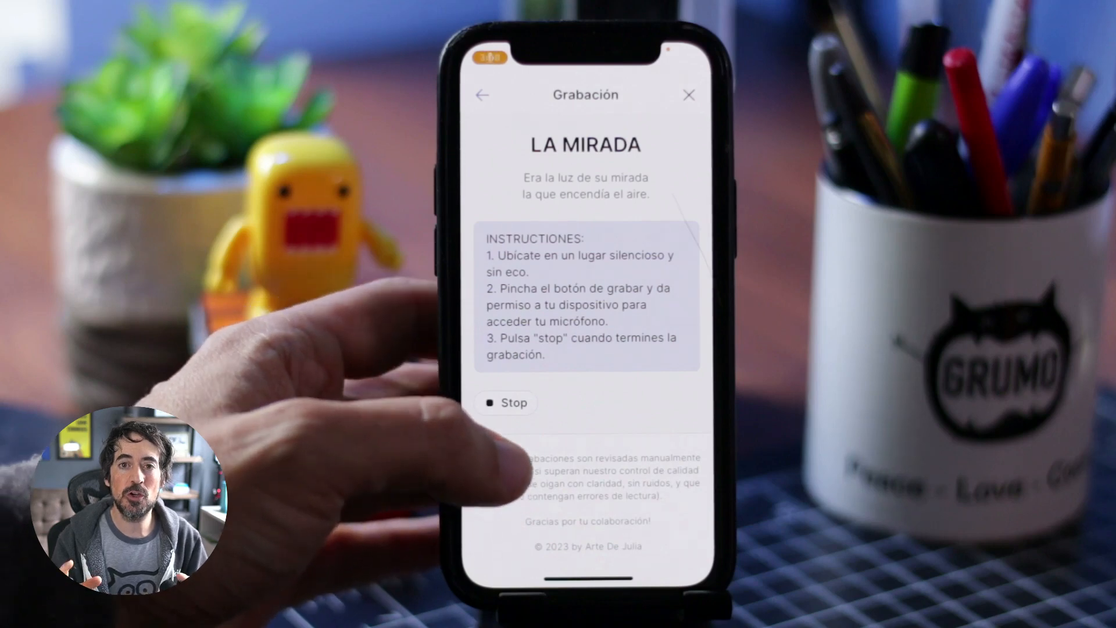
left_click(505, 402)
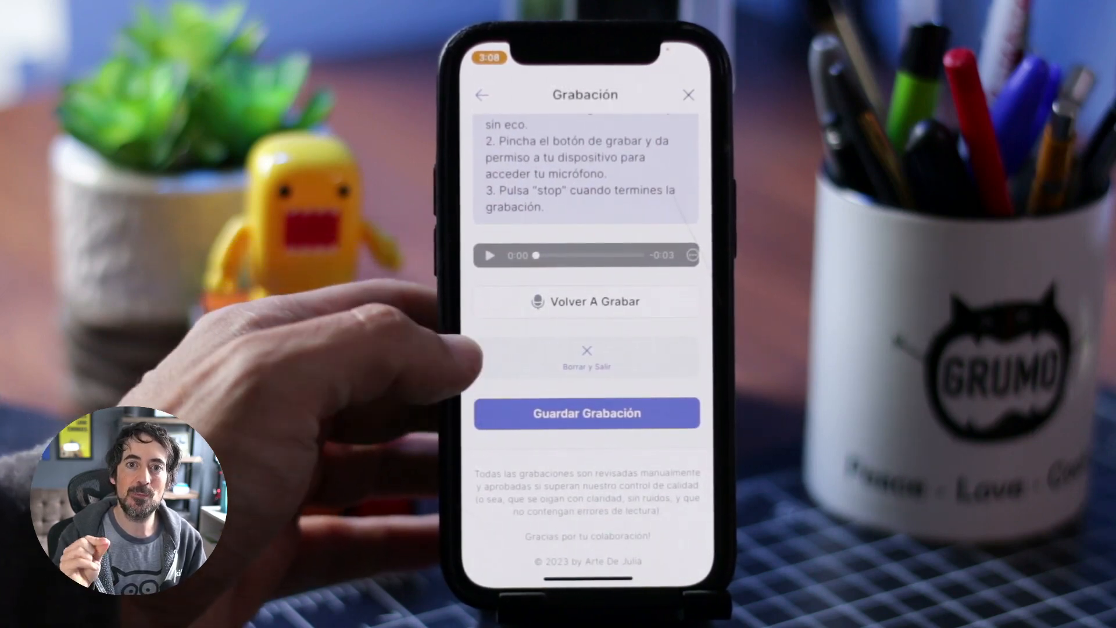
left_click(585, 413)
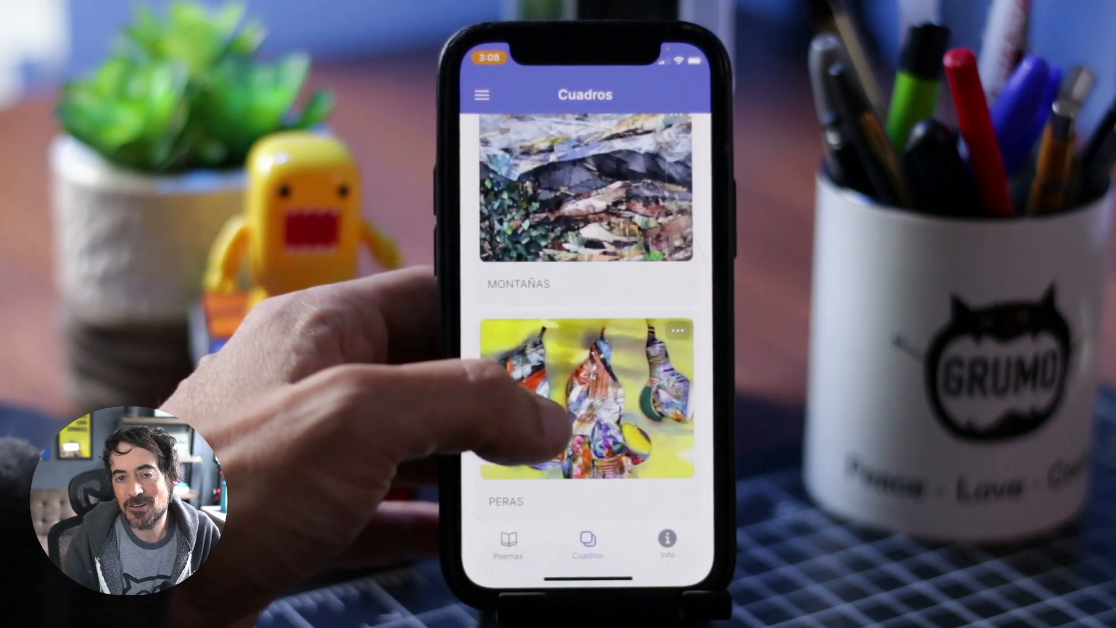
left_click(585, 406)
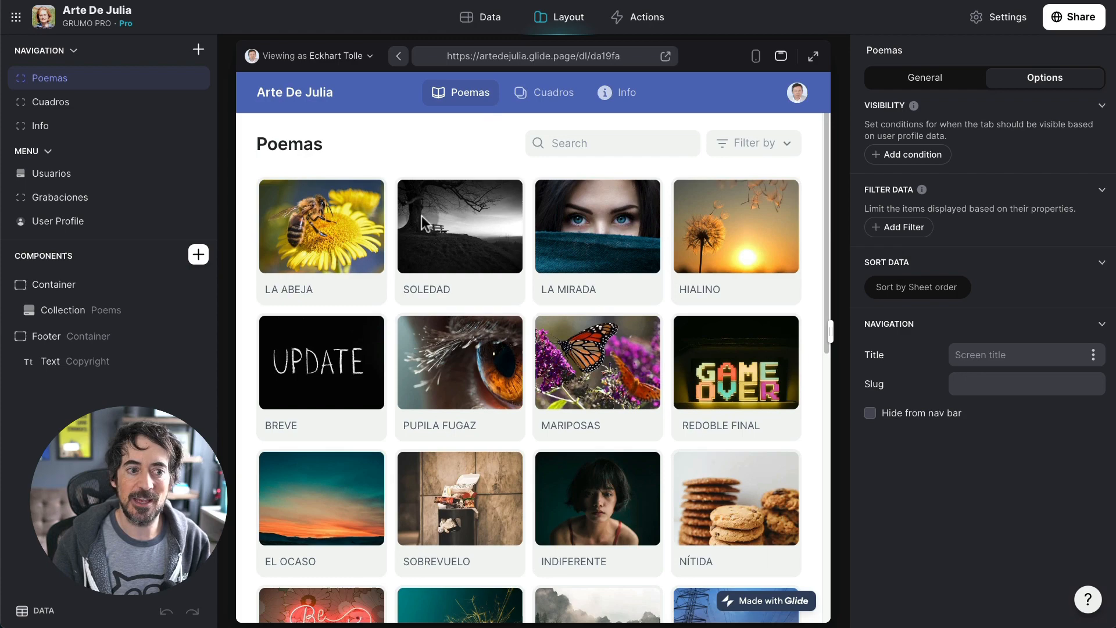
left_click(552, 92)
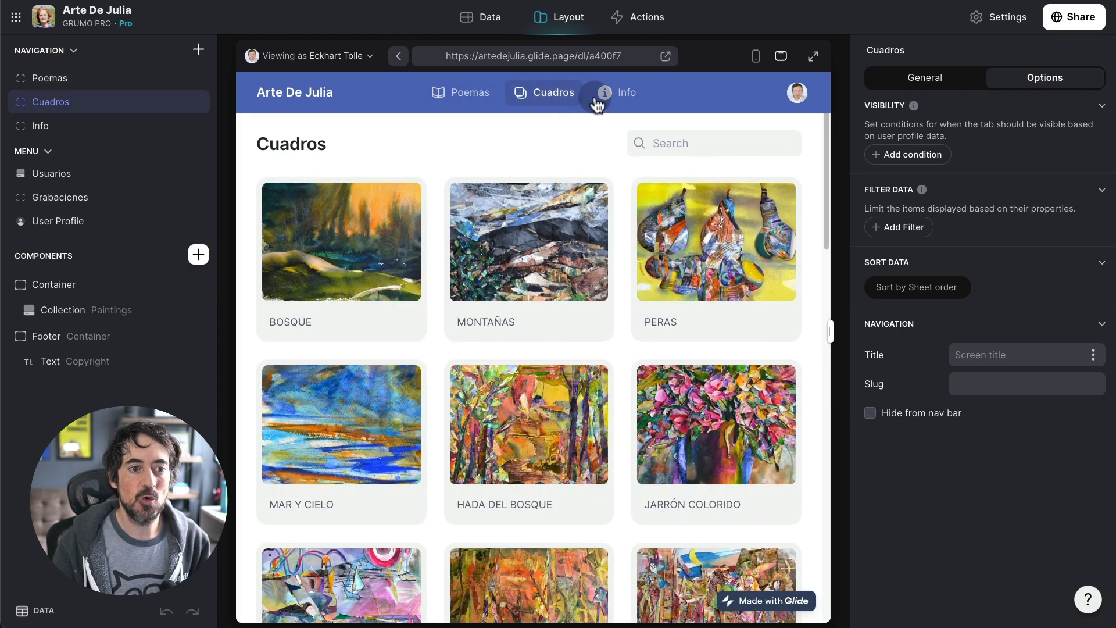
left_click(627, 93)
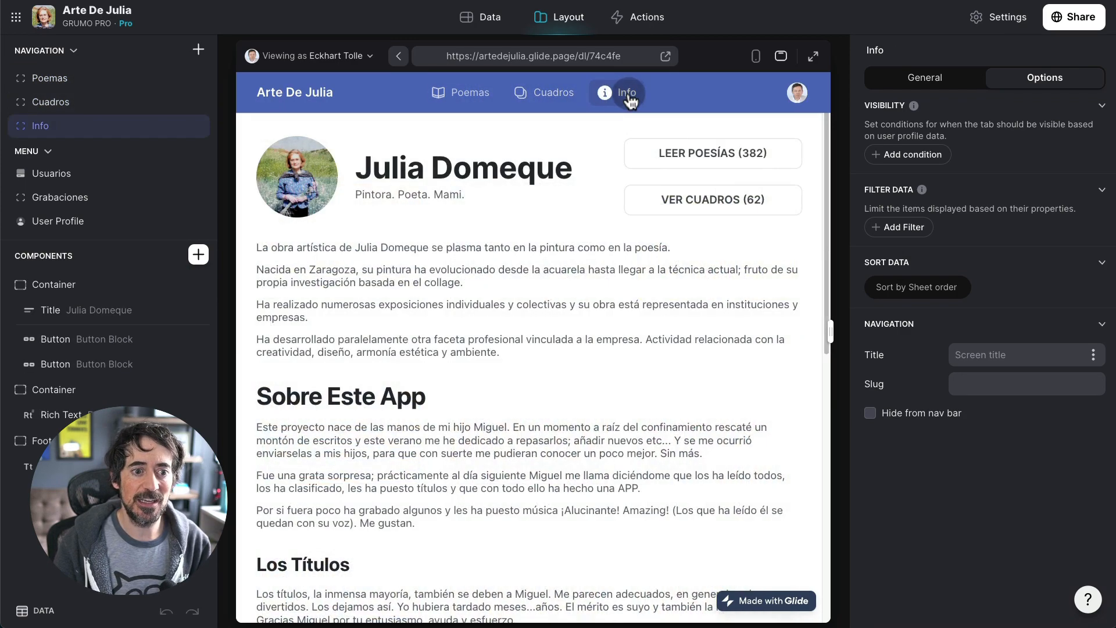
mouse_move(554, 147)
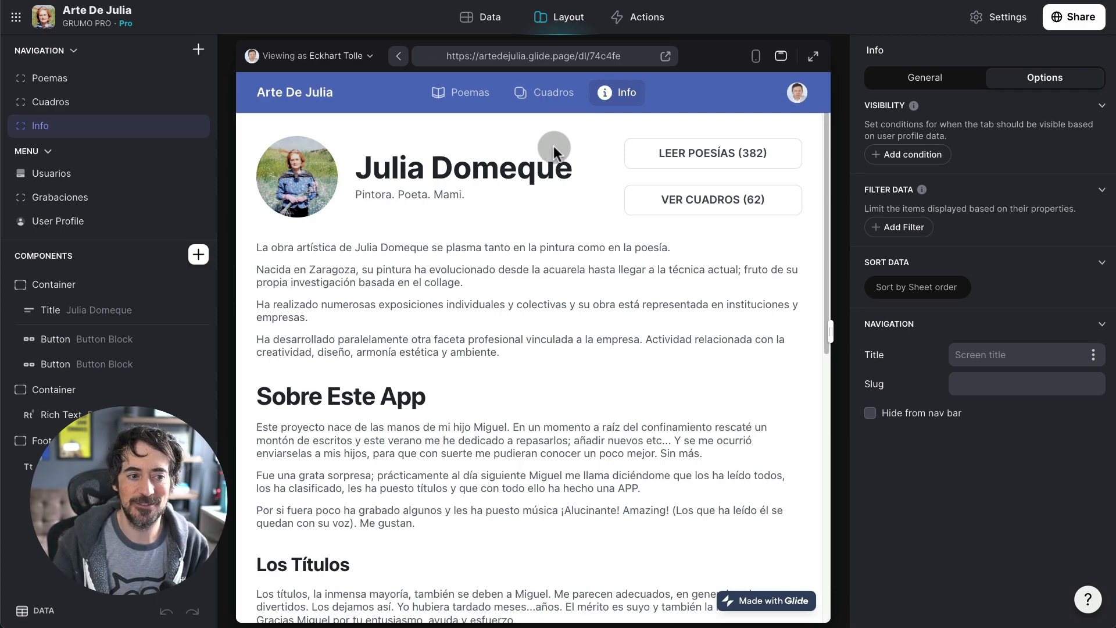
scroll("down", 3)
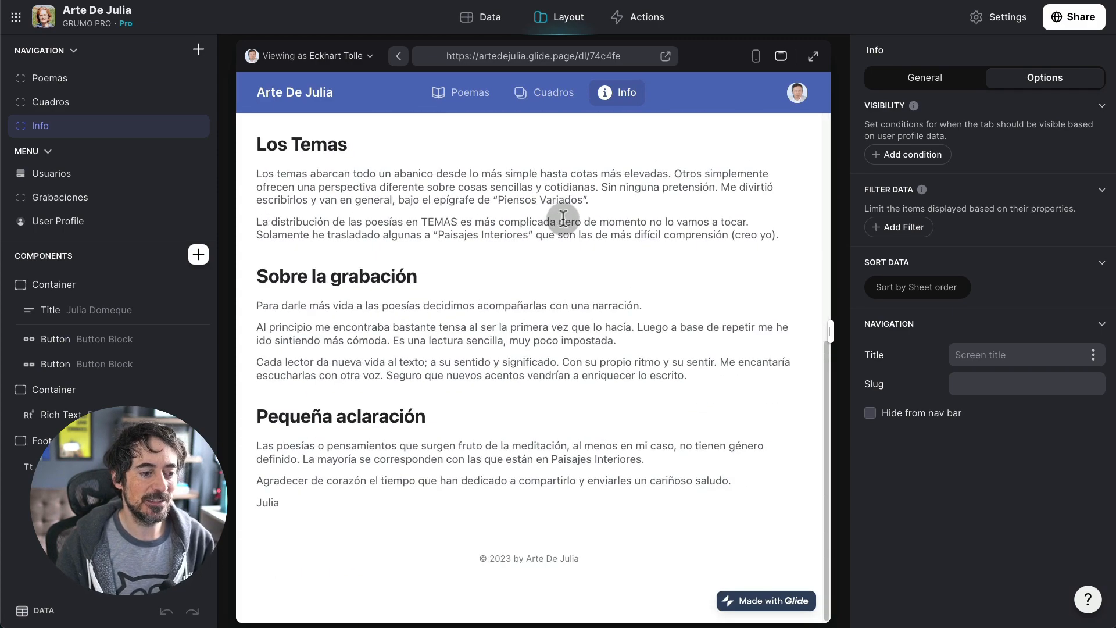
scroll("up", 3)
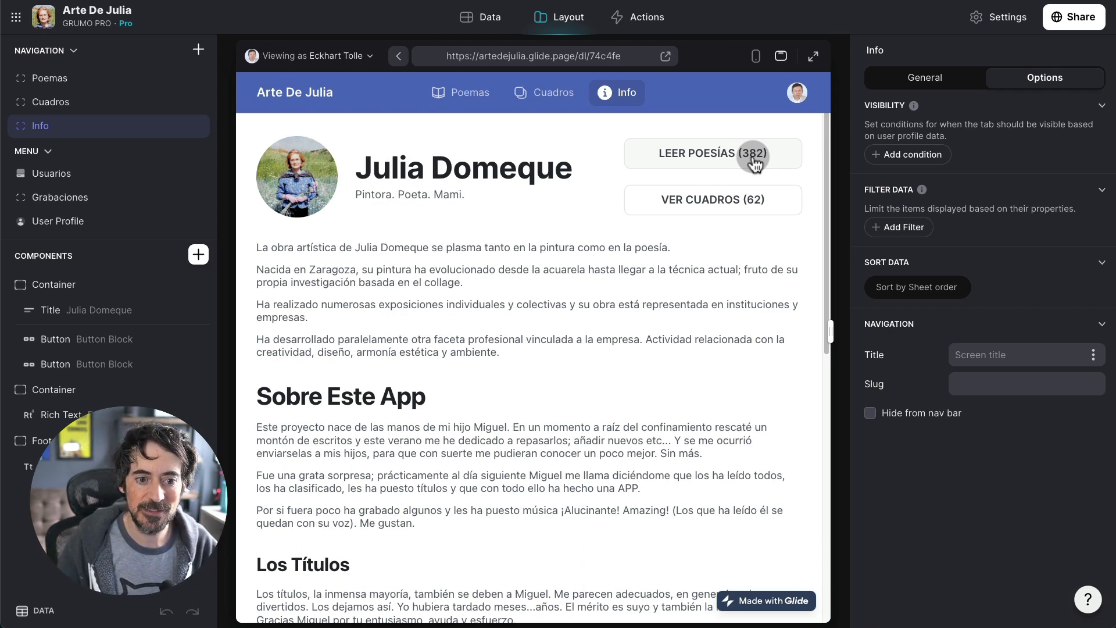
mouse_move(732, 216)
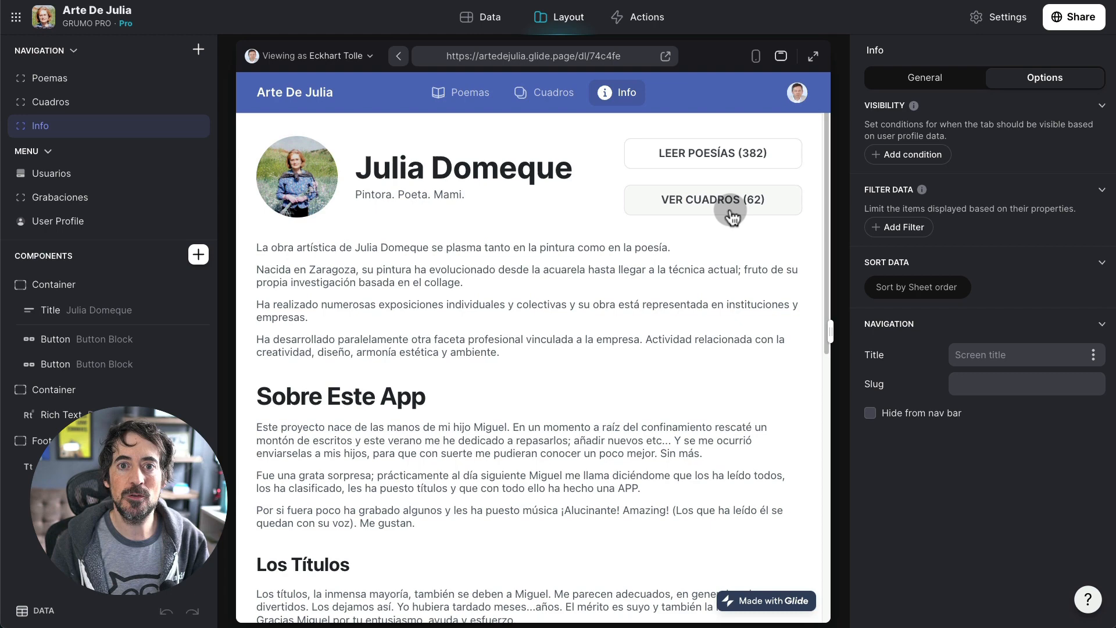
left_click(460, 93)
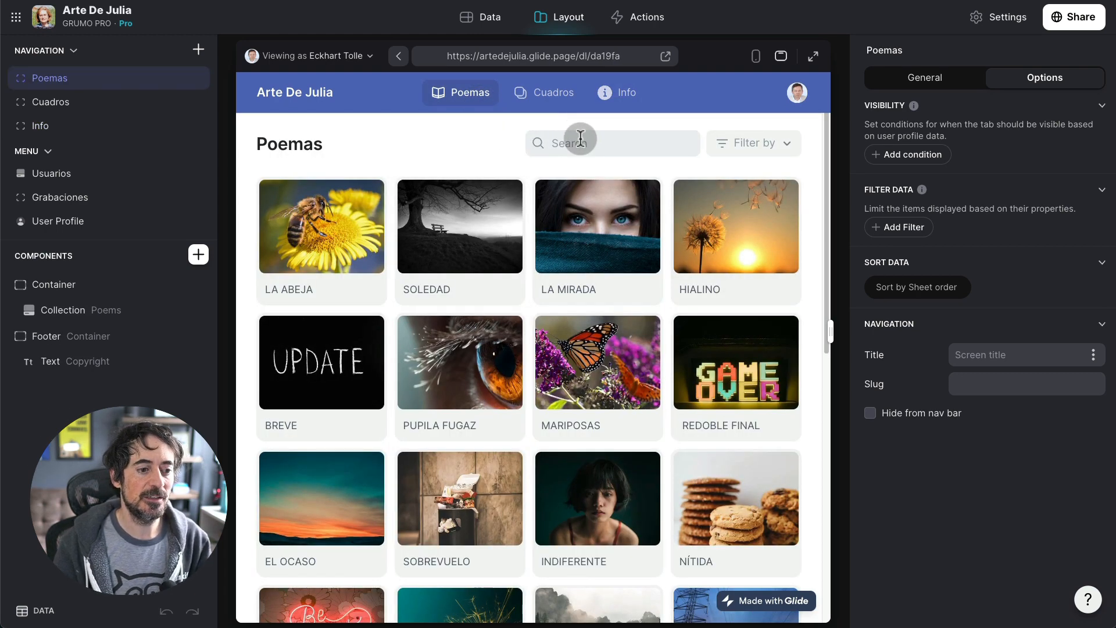
mouse_move(585, 221)
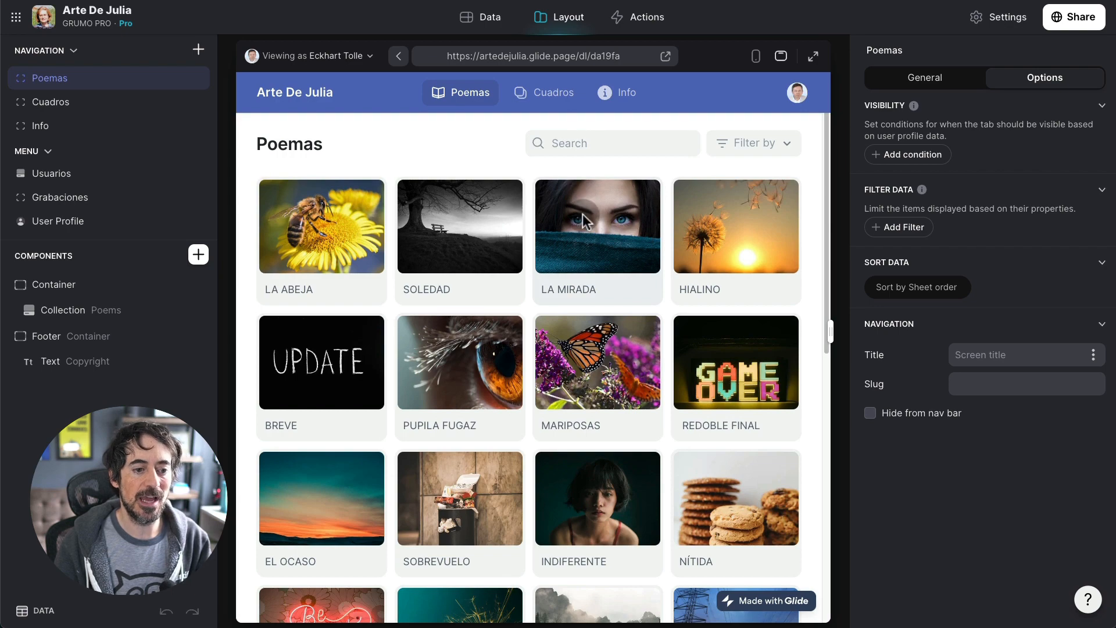
- Peek at the LA MIRADA page, then scroll the Poemas gallery preview down to the pagination
left_click(596, 227)
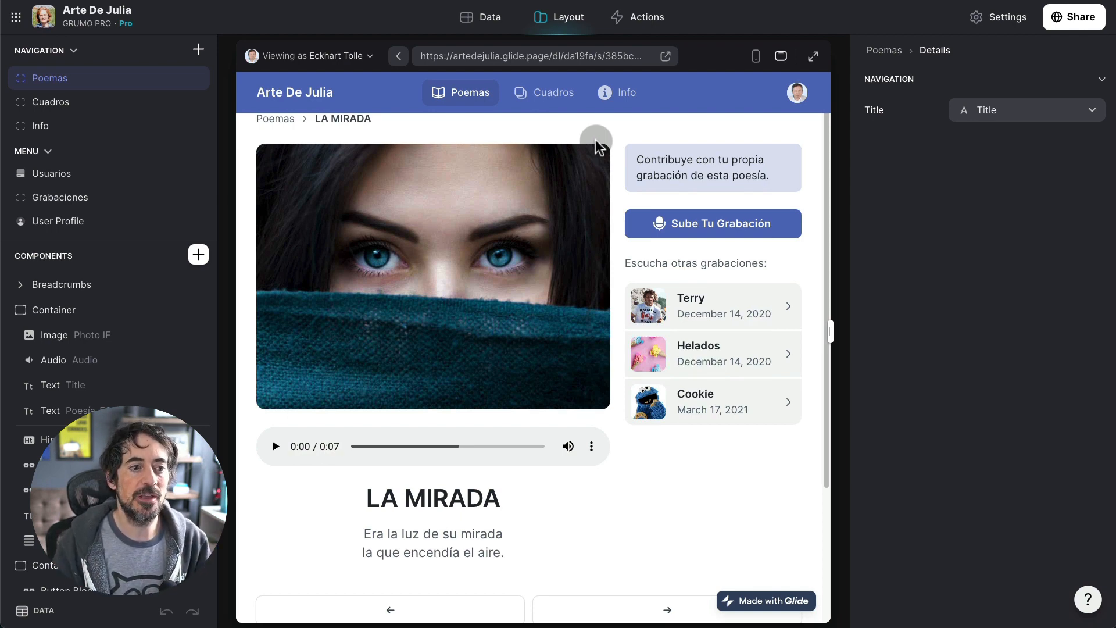
left_click(398, 56)
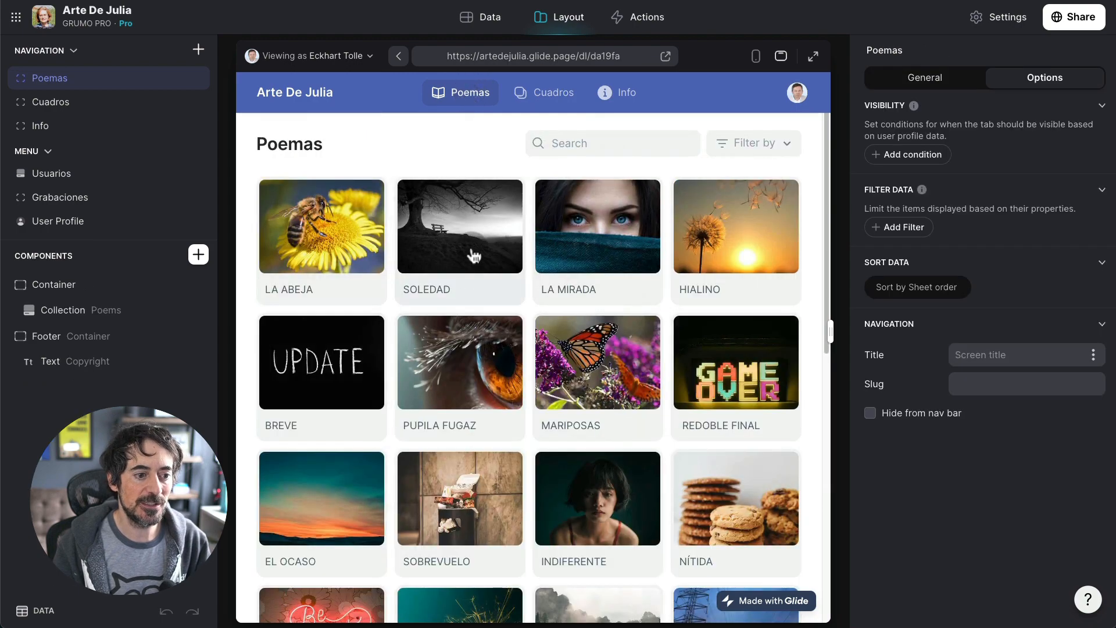
mouse_move(344, 238)
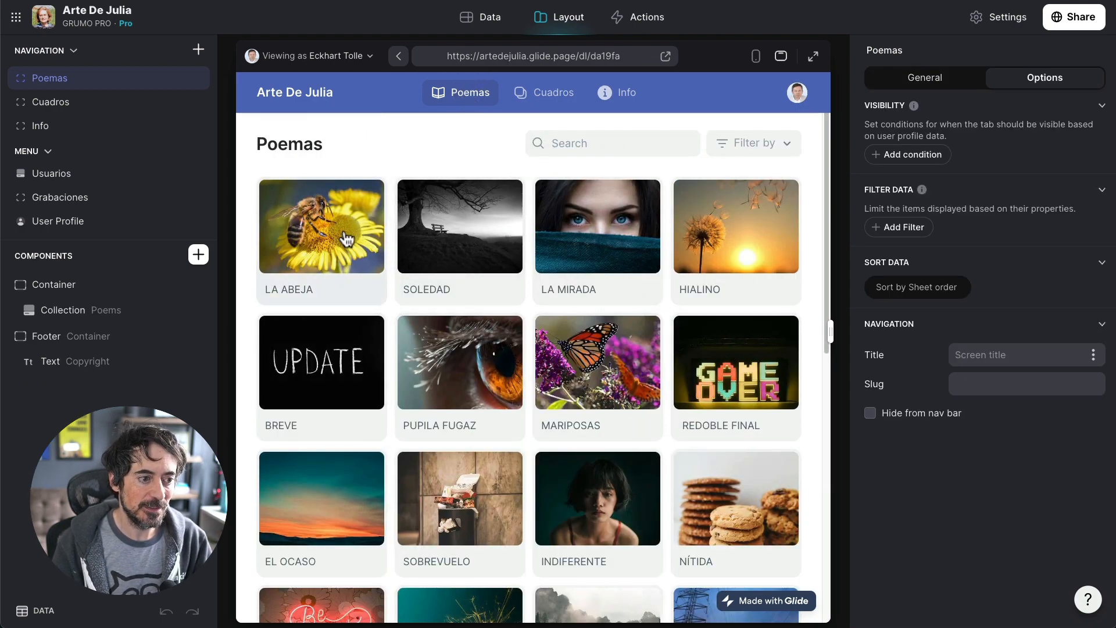
mouse_move(566, 258)
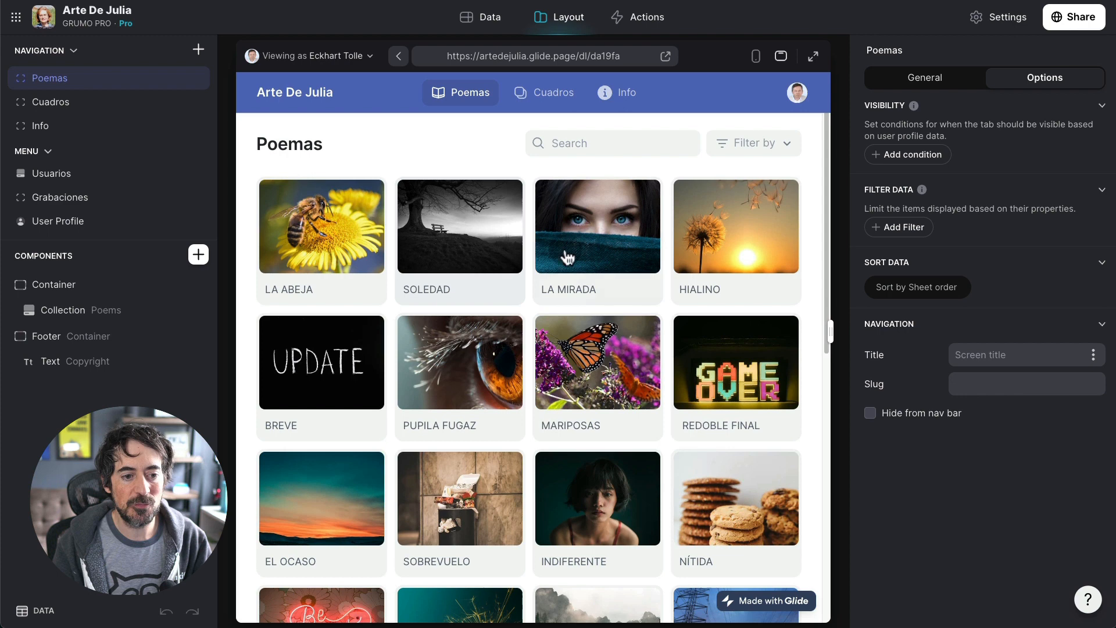
scroll("down", 3)
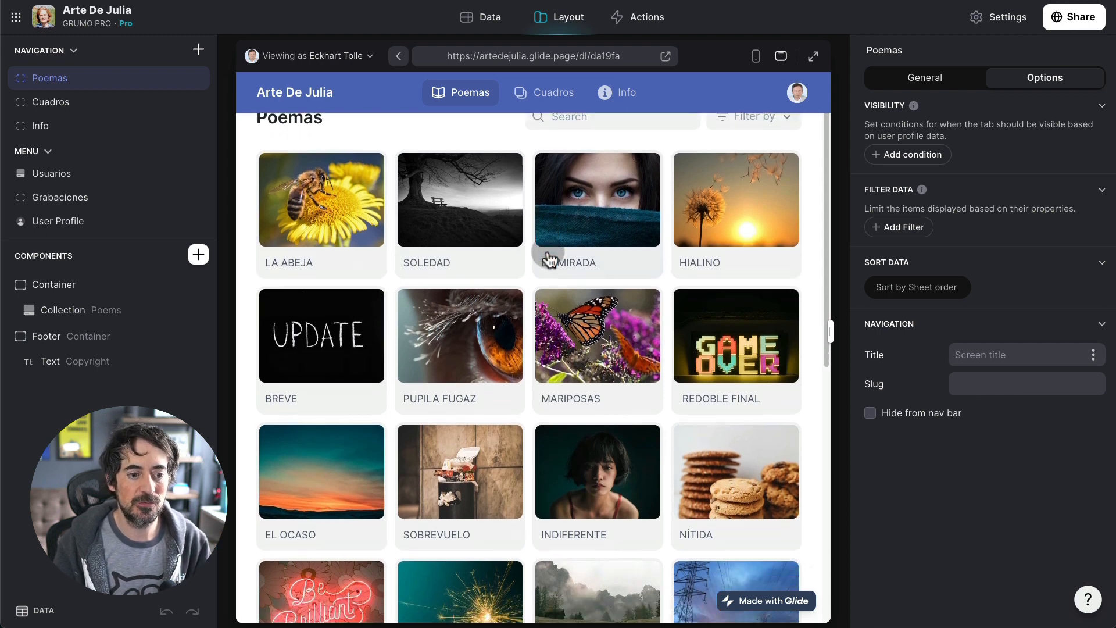
scroll("down", 3)
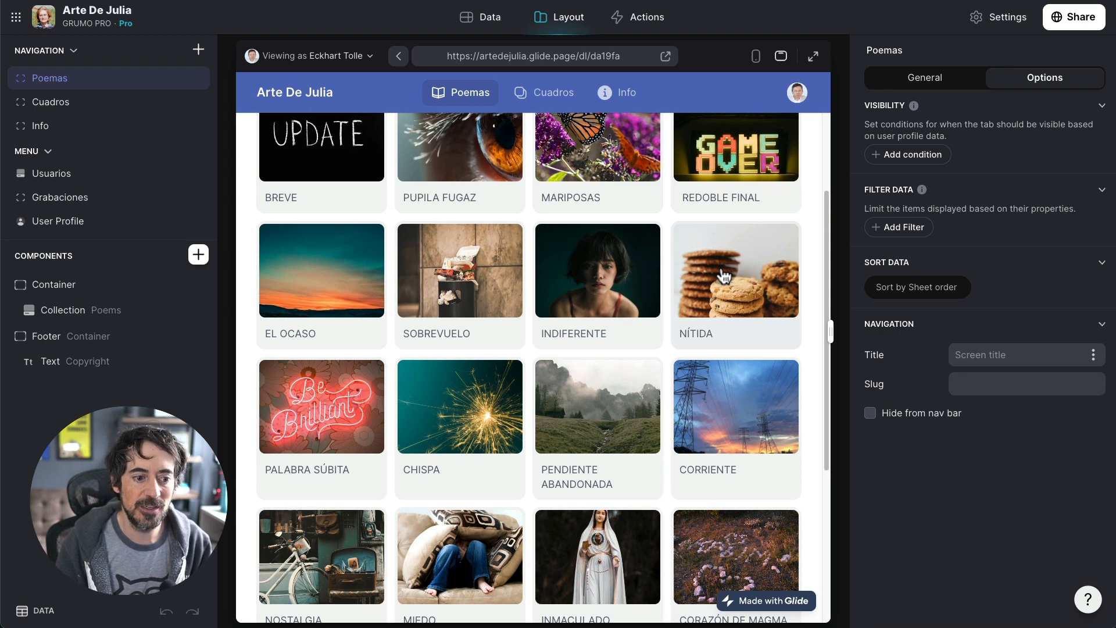
scroll("down", 3)
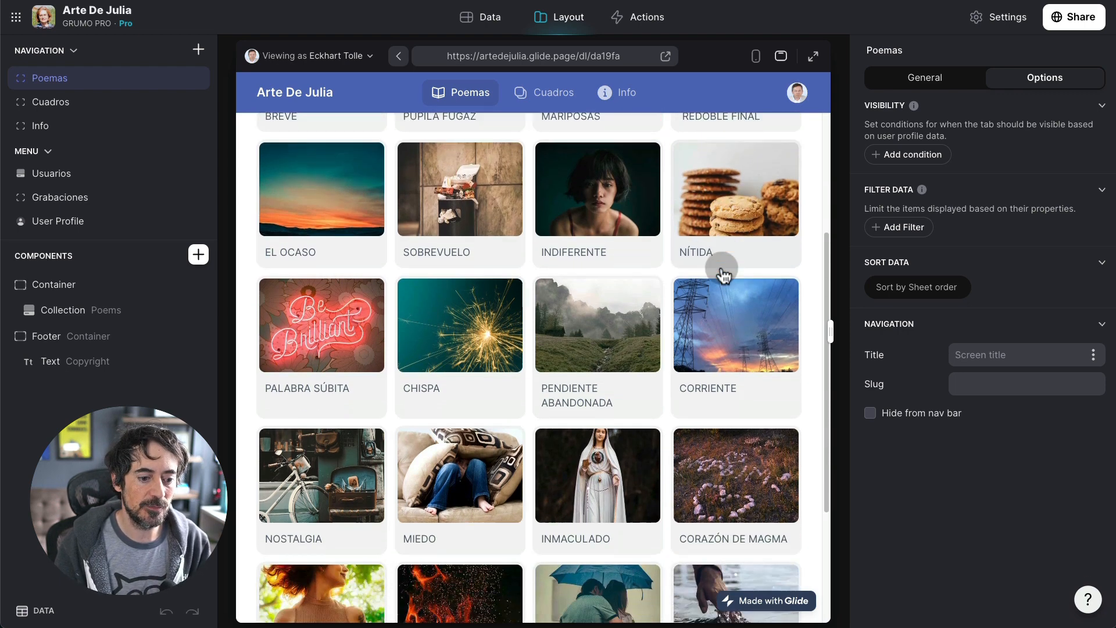
scroll("down", 3)
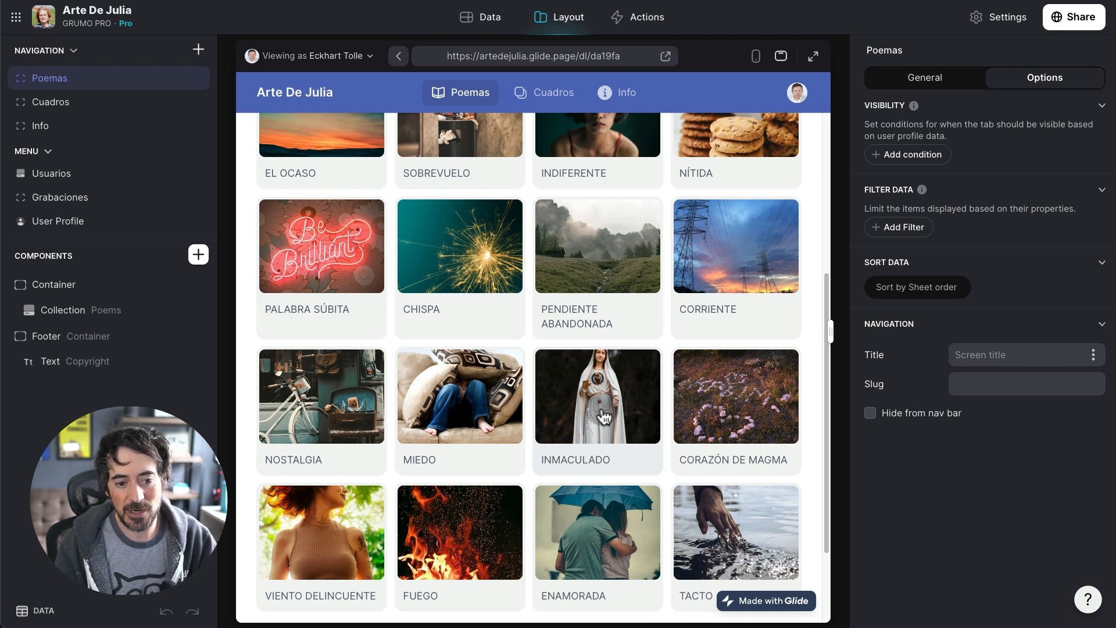
scroll("down", 3)
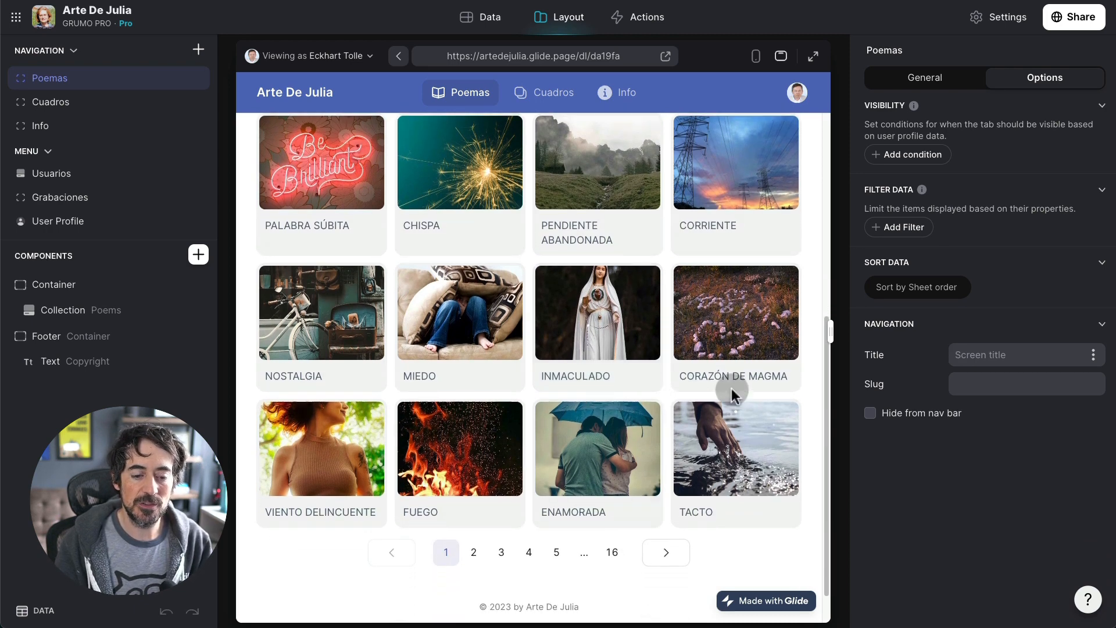
mouse_move(743, 325)
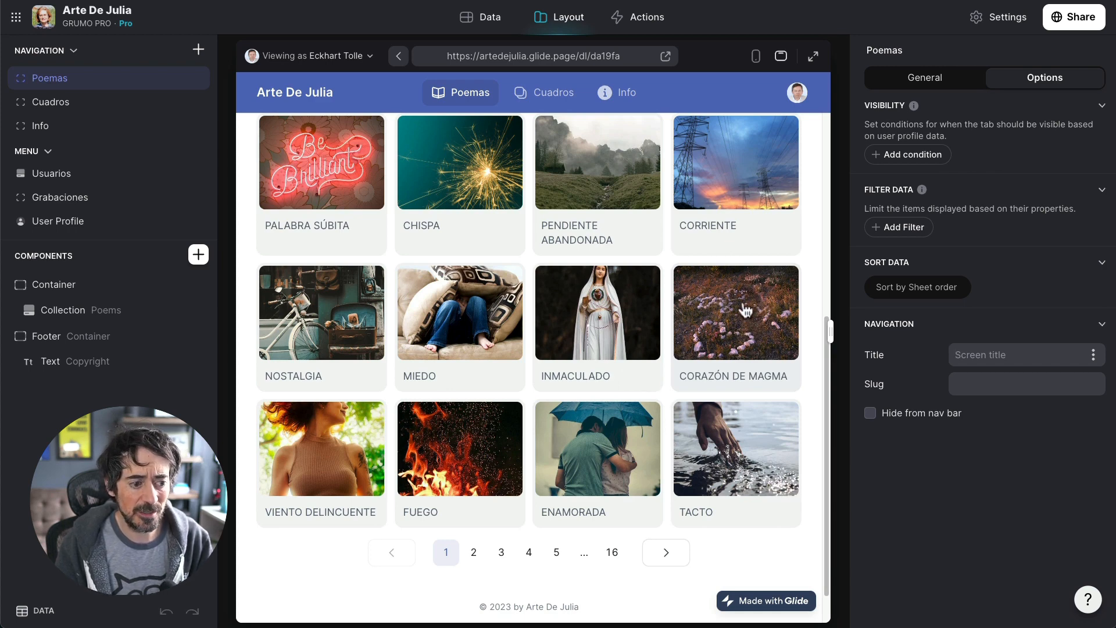
mouse_move(481, 455)
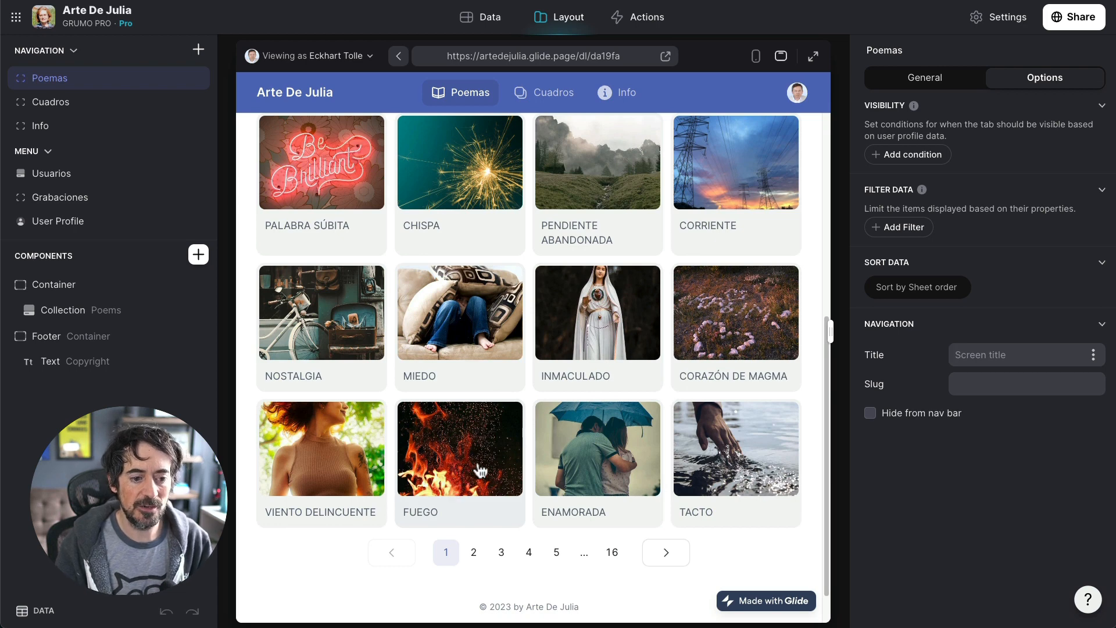
mouse_move(573, 445)
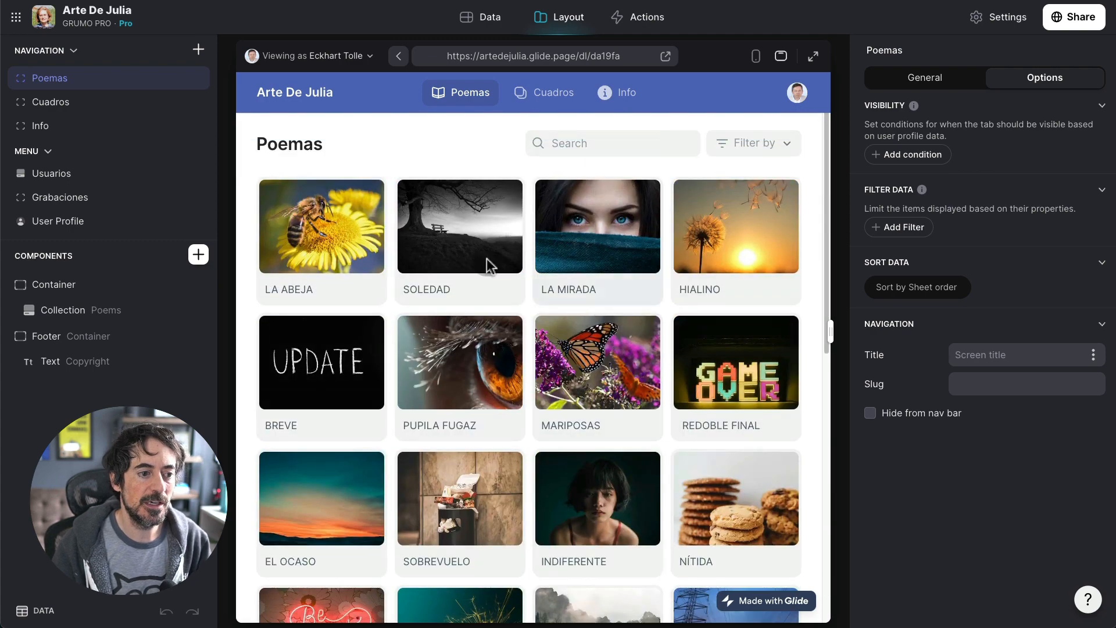
- Open LA MIRADA and play Terry's reader recording, then close it
left_click(597, 225)
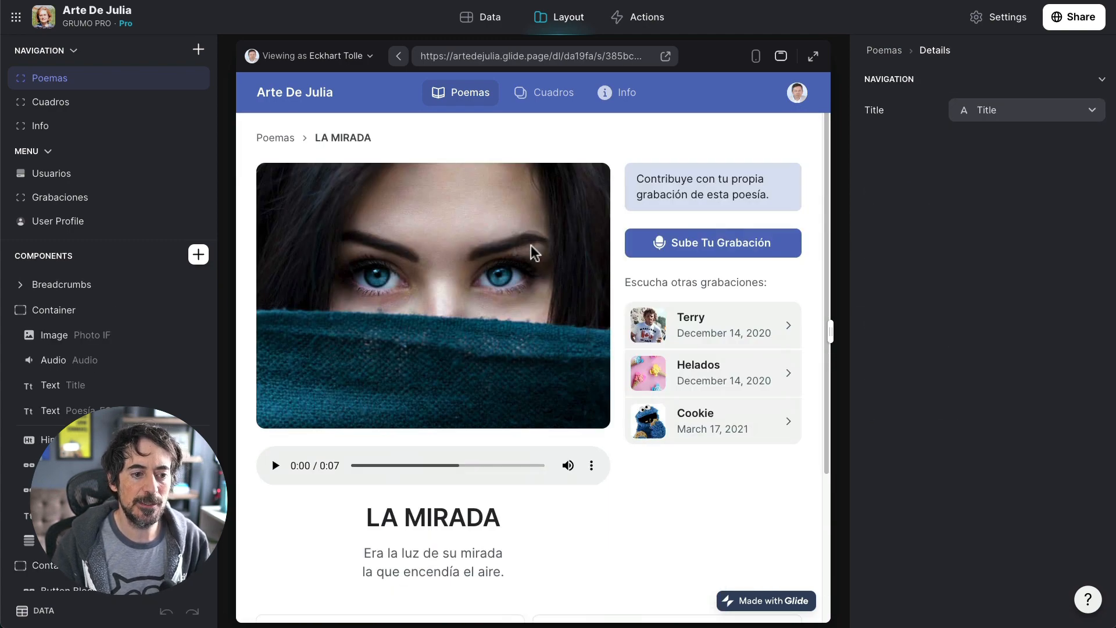
mouse_move(276, 465)
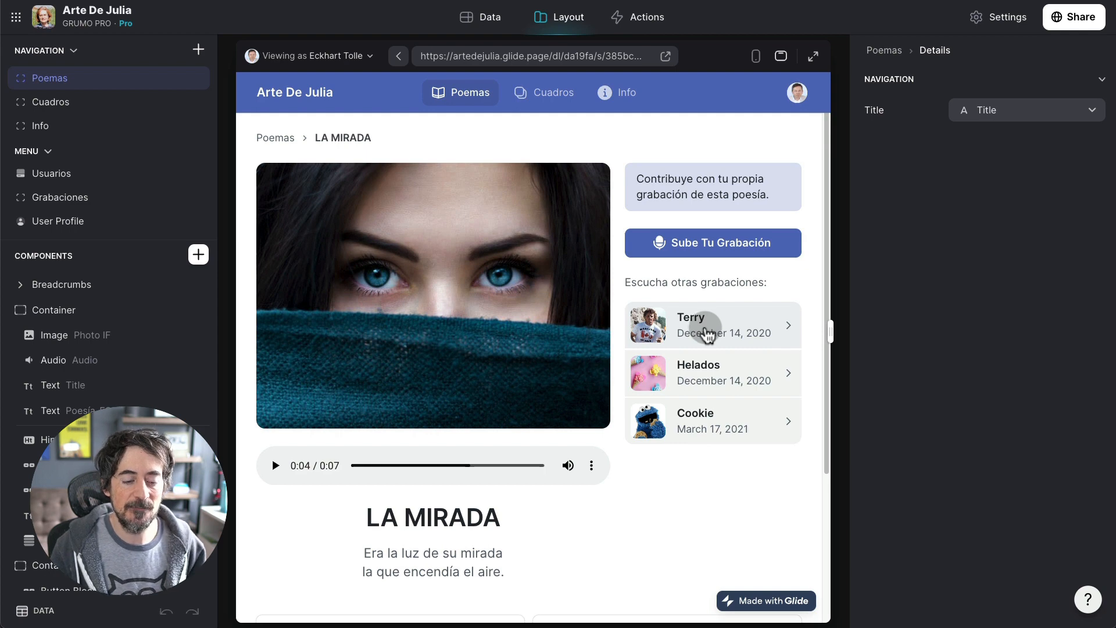
left_click(710, 326)
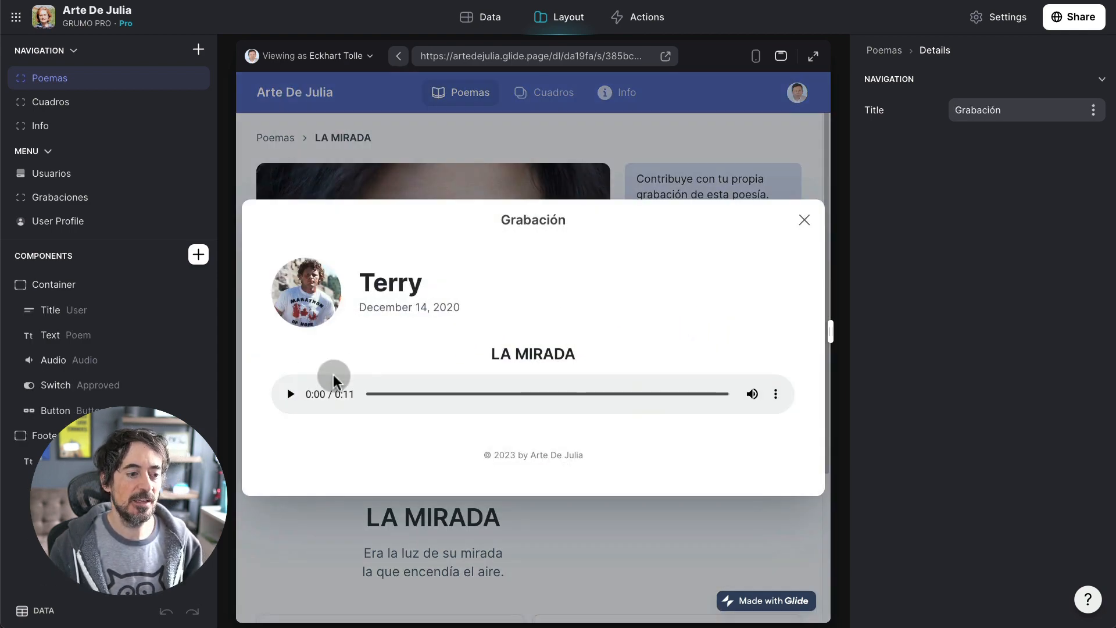
left_click(289, 395)
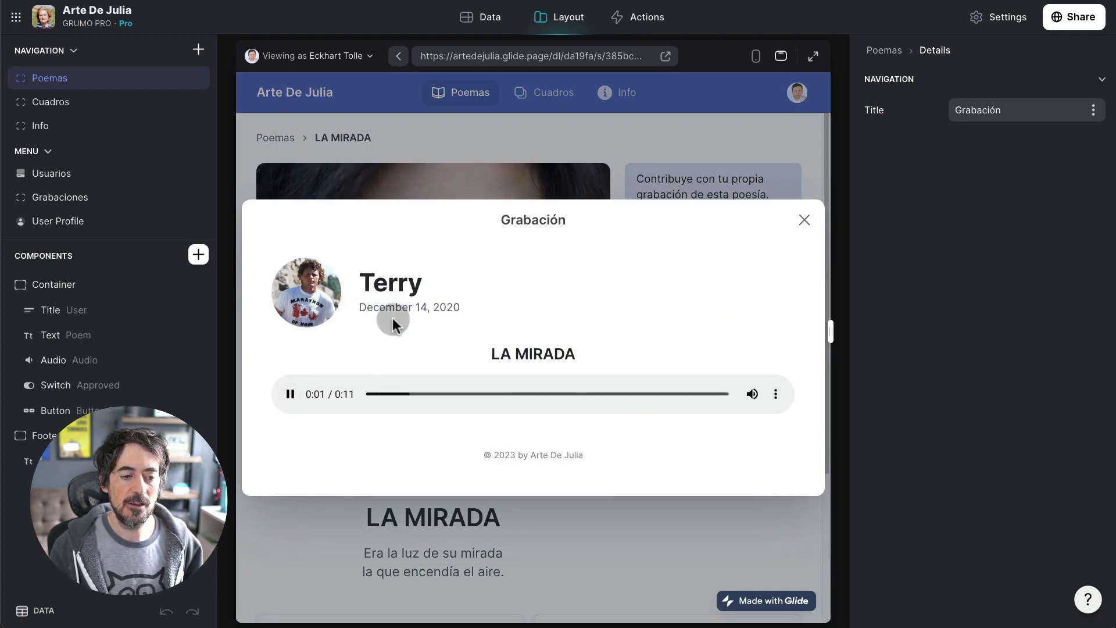
mouse_move(308, 359)
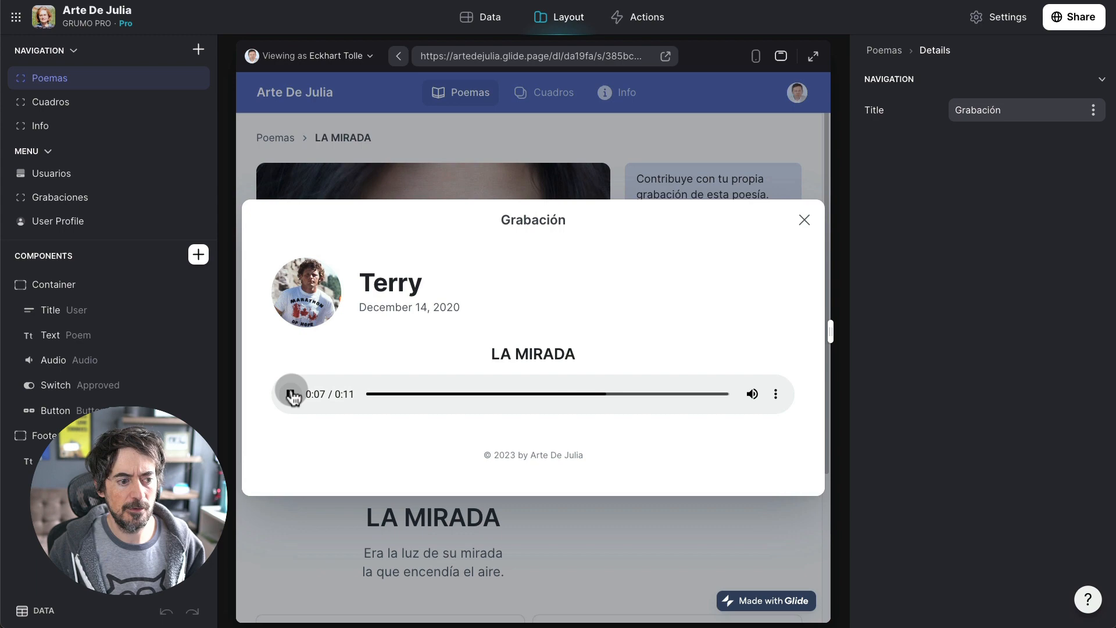
mouse_move(804, 219)
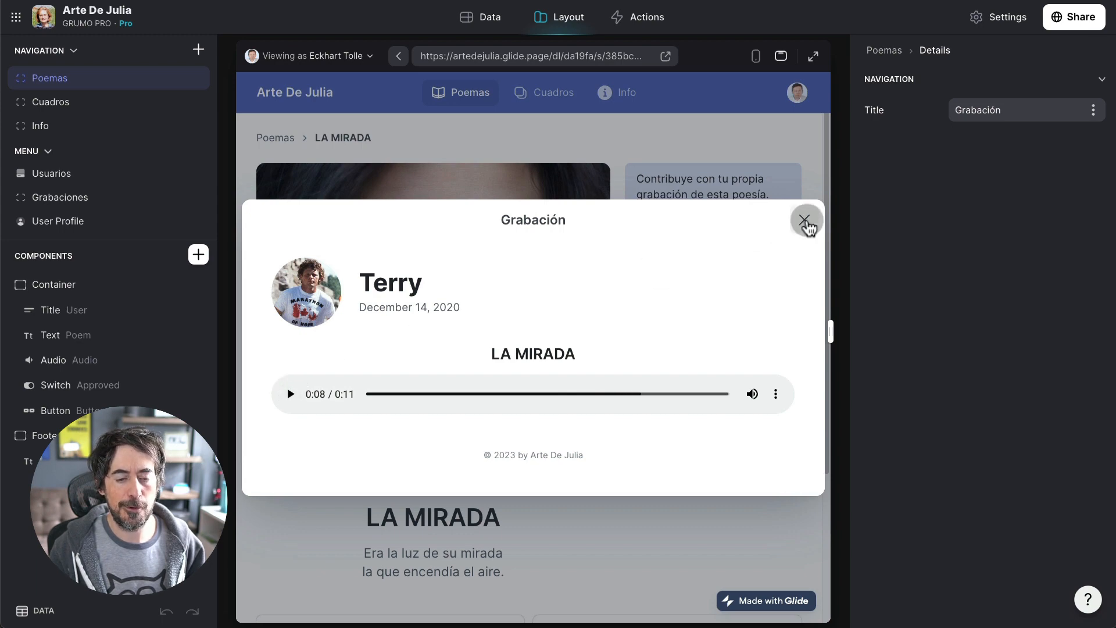
left_click(805, 219)
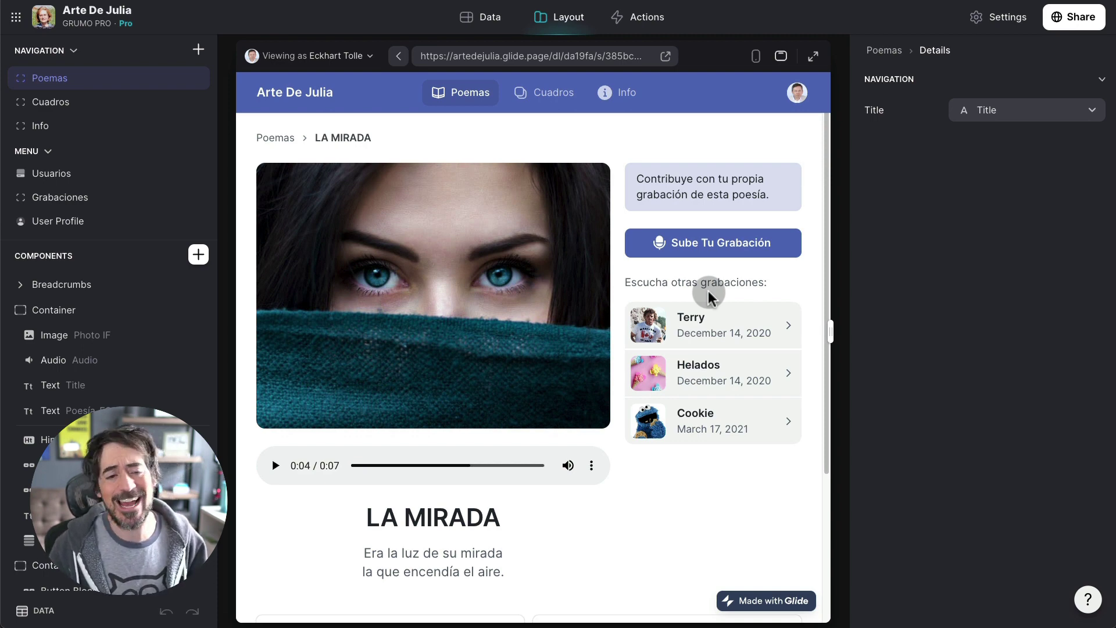
- Play Cookie's recording of LA MIRADA and return to the poem page
left_click(711, 372)
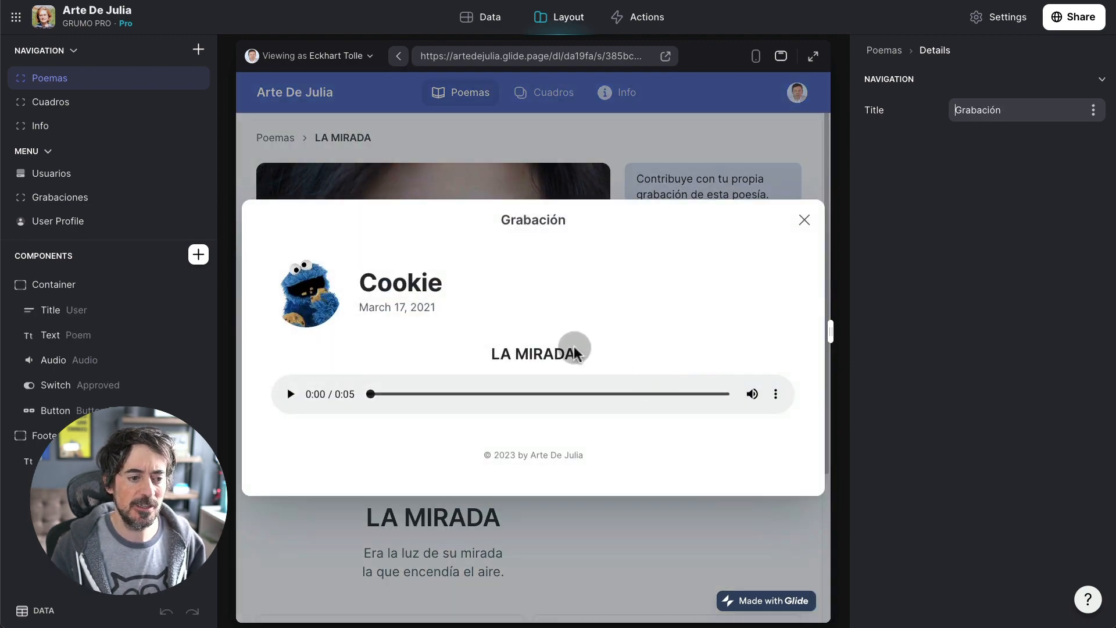
left_click(291, 395)
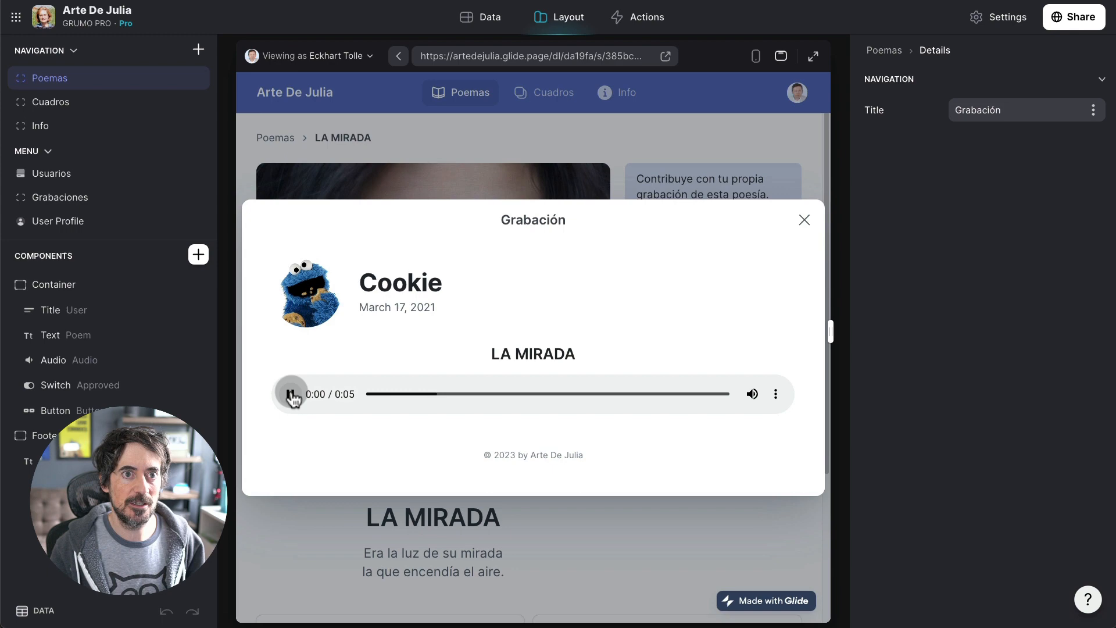
left_click(291, 394)
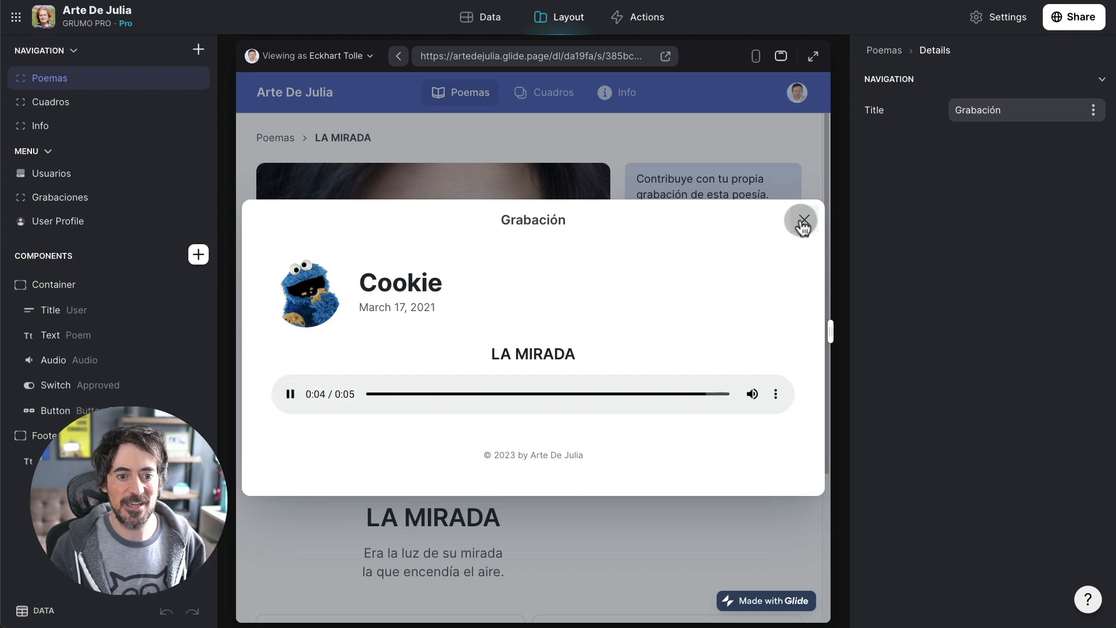
left_click(801, 220)
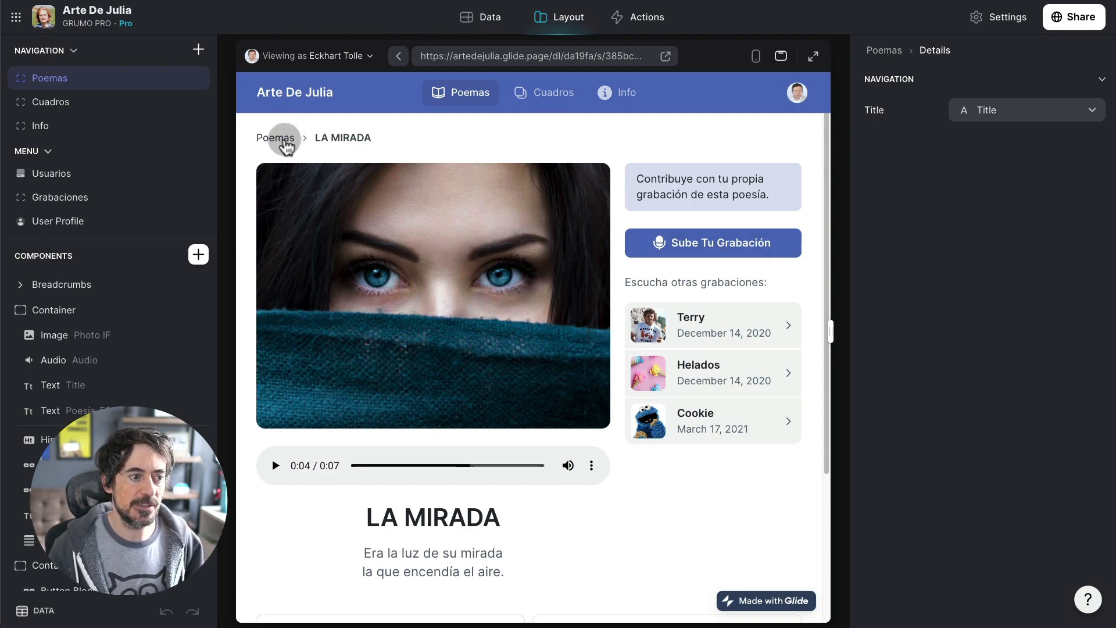
- Return to the gallery, look at PUPILA FUGAZ, then open the HIALINO poem page
left_click(275, 137)
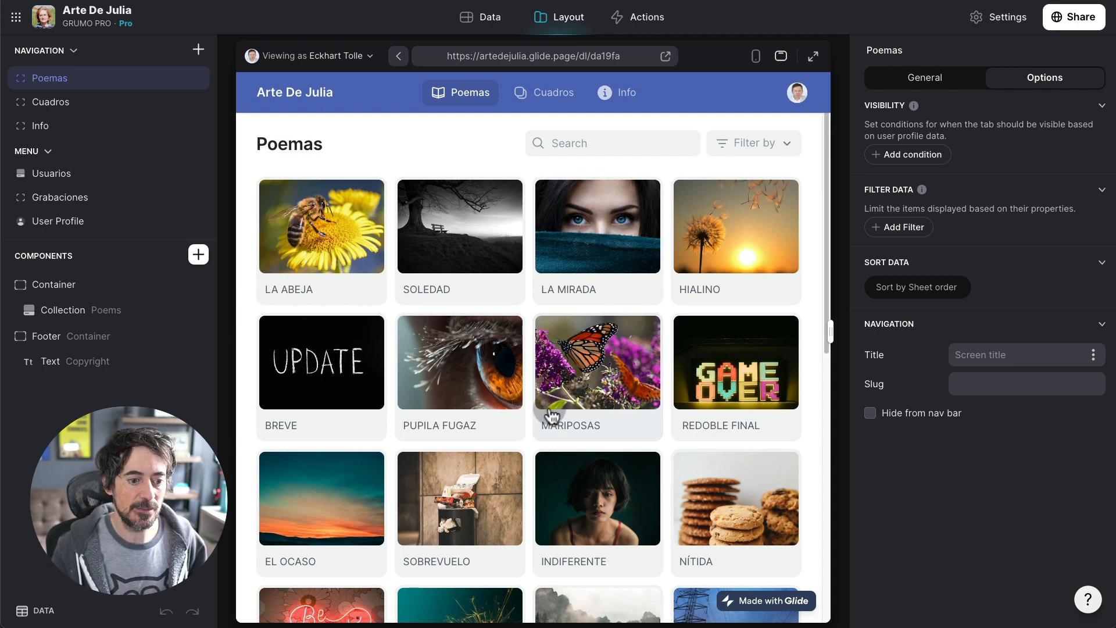
mouse_move(567, 391)
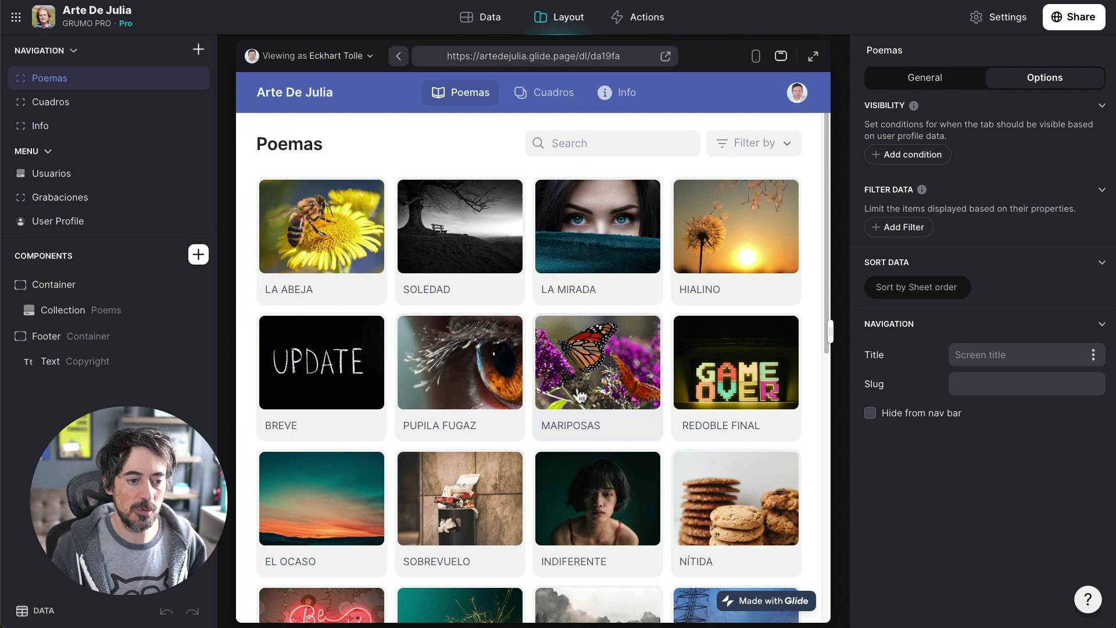
left_click(460, 363)
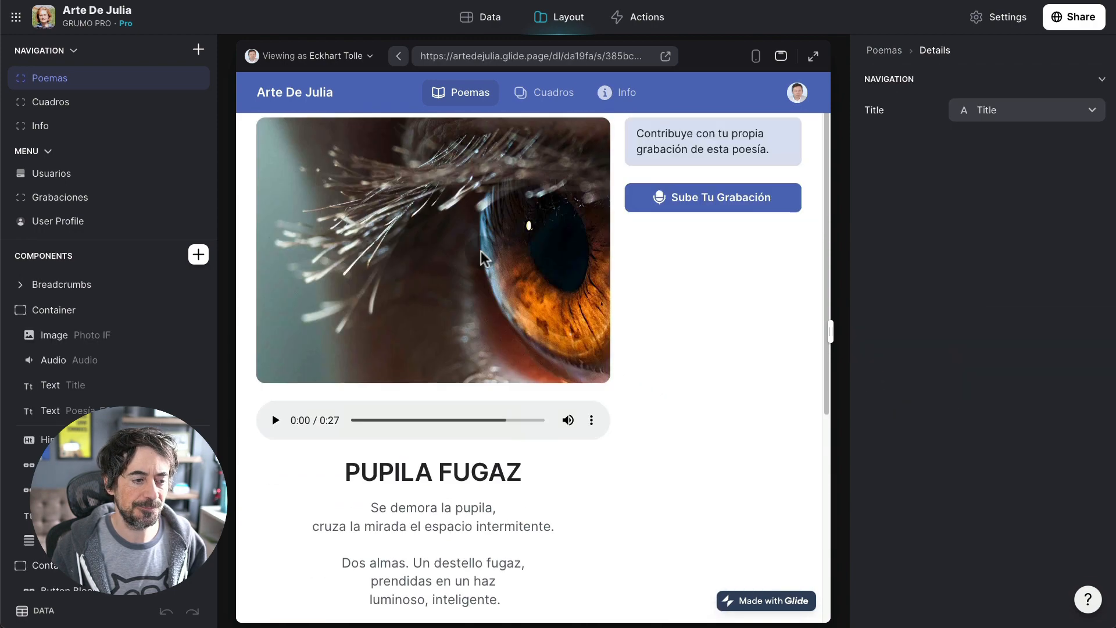
scroll("down", 3)
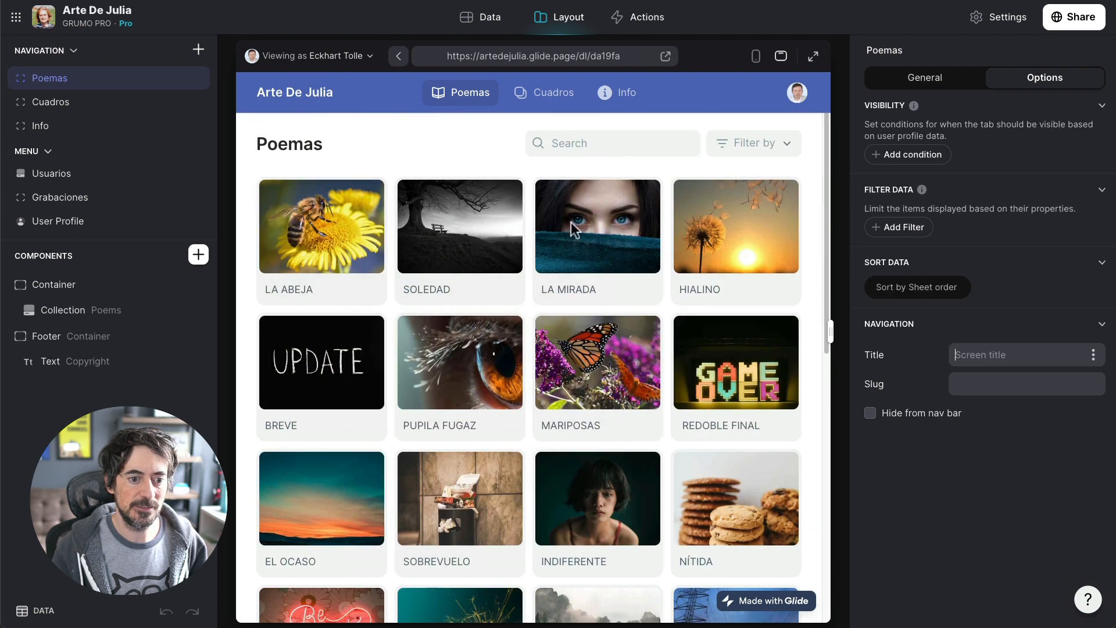
left_click(735, 227)
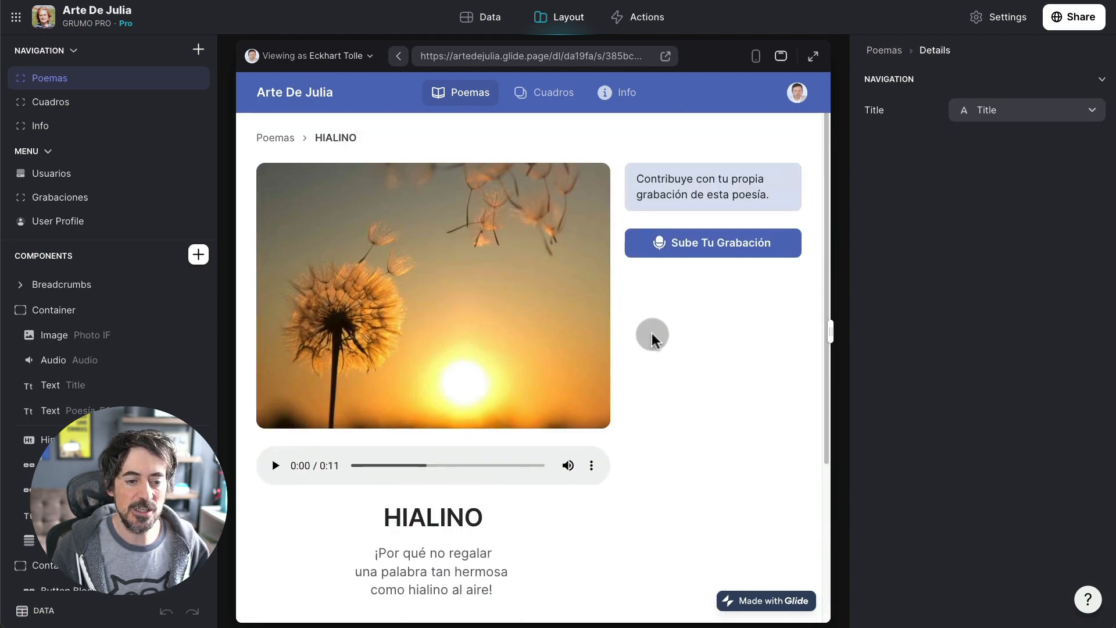
- Start a HIALINO recording, capture a first take and discard it with Volver A Grabar
left_click(712, 243)
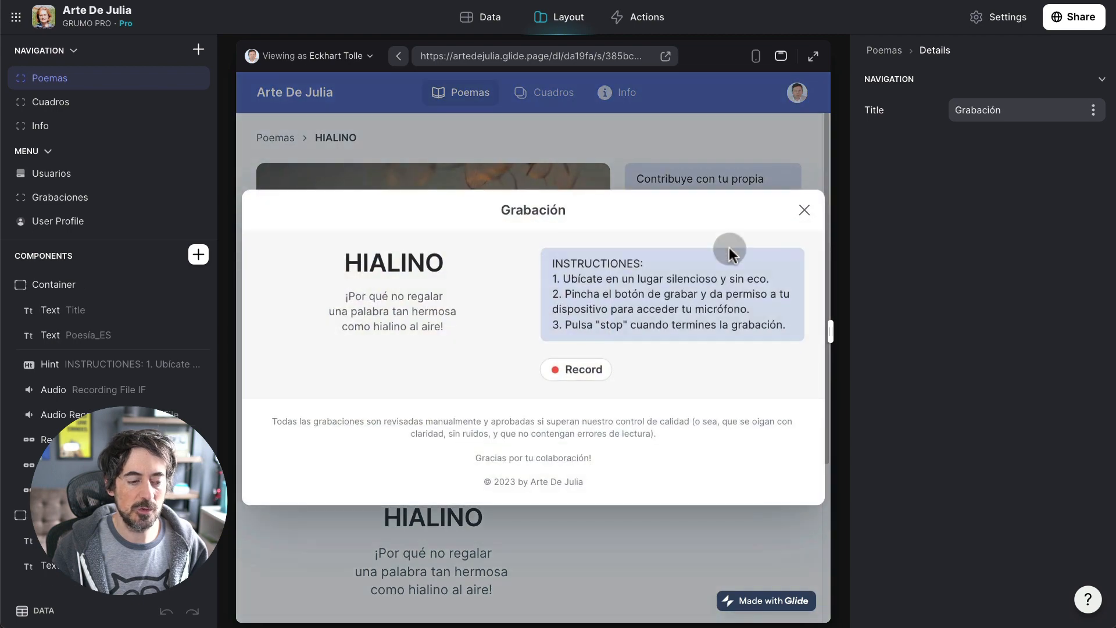
mouse_move(573, 251)
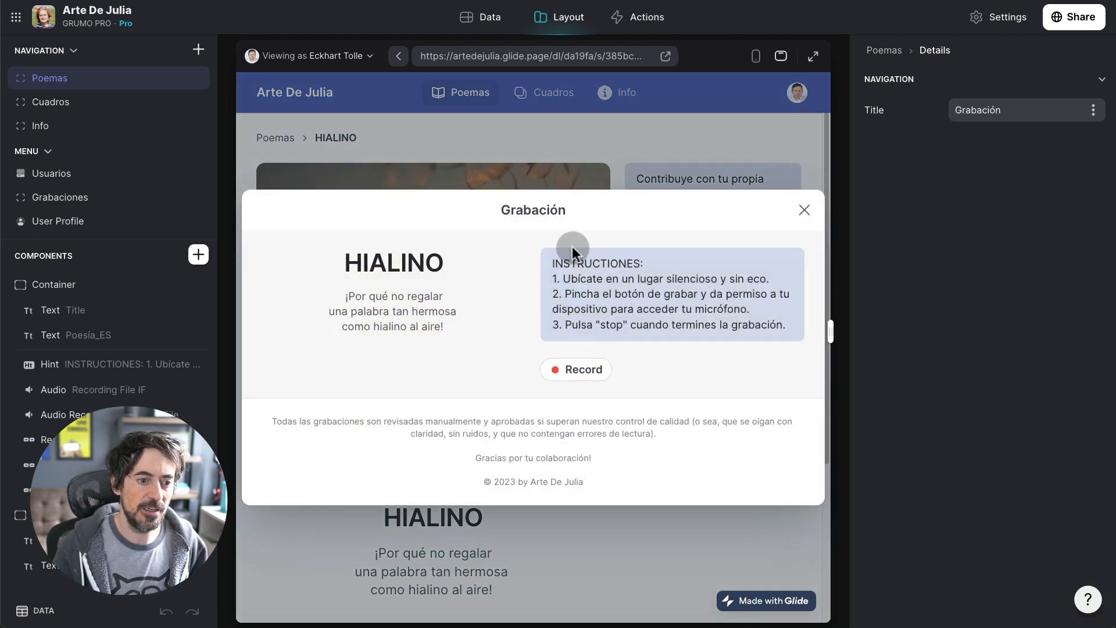
mouse_move(691, 290)
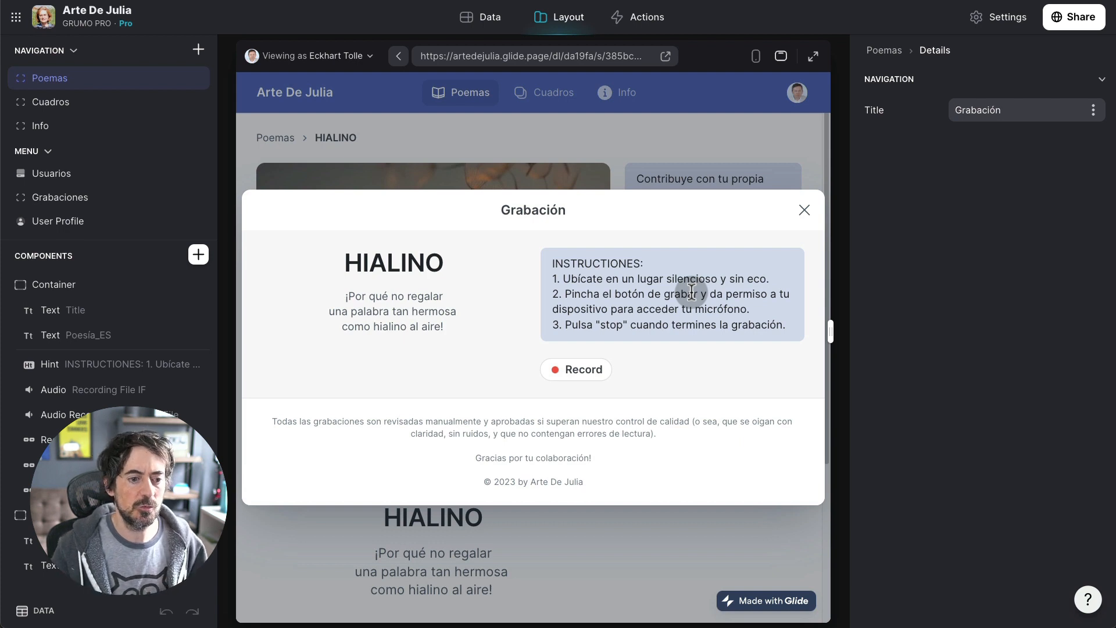
mouse_move(603, 374)
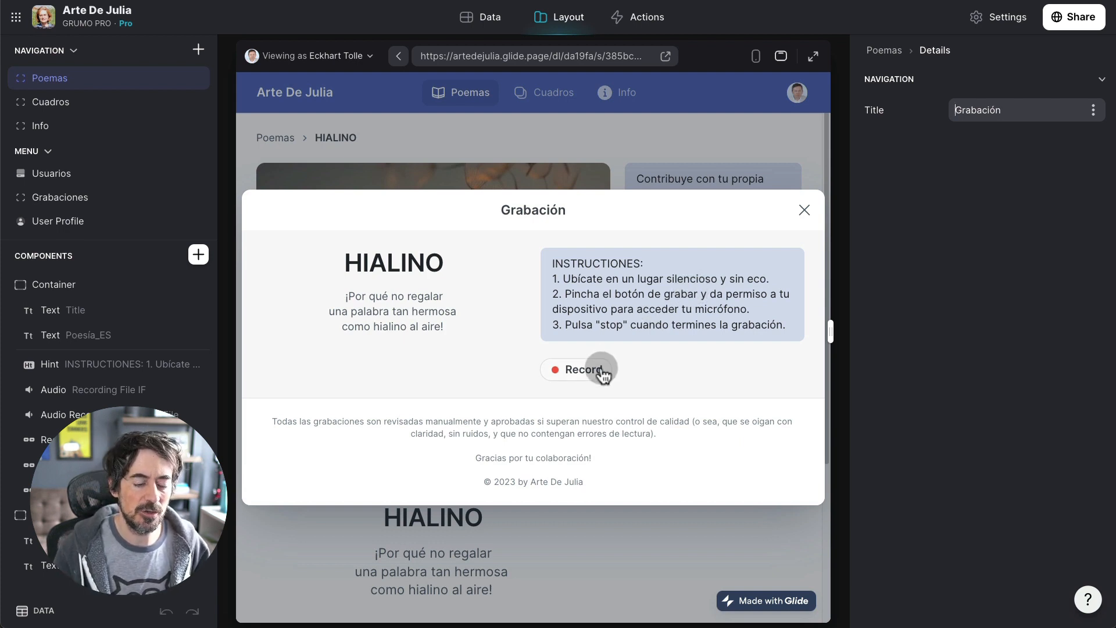
left_click(579, 368)
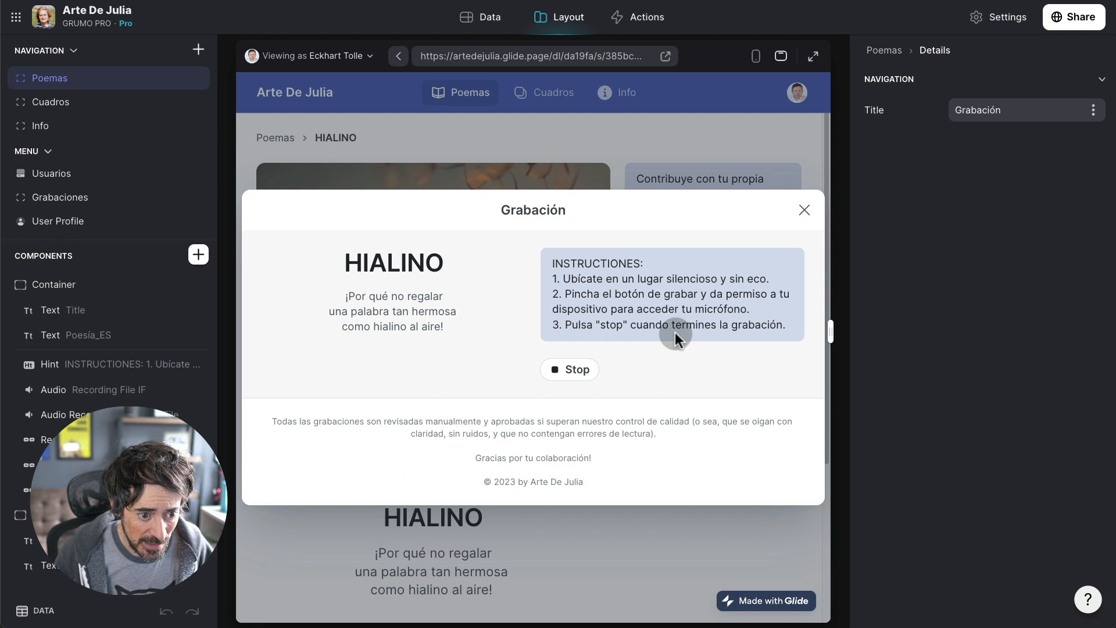
left_click(569, 370)
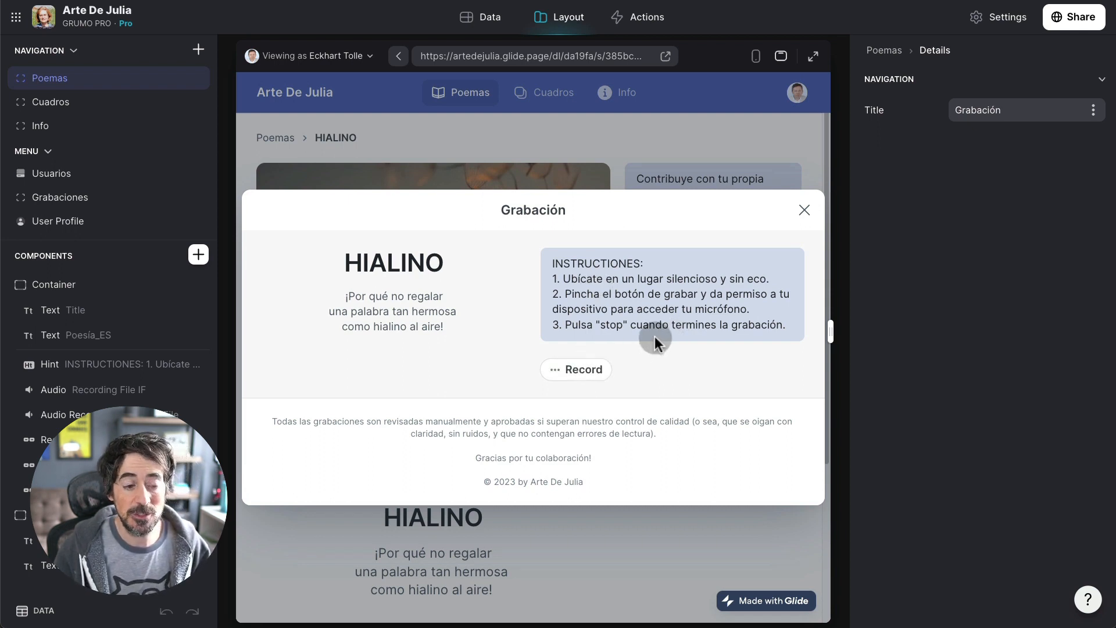
left_click(576, 369)
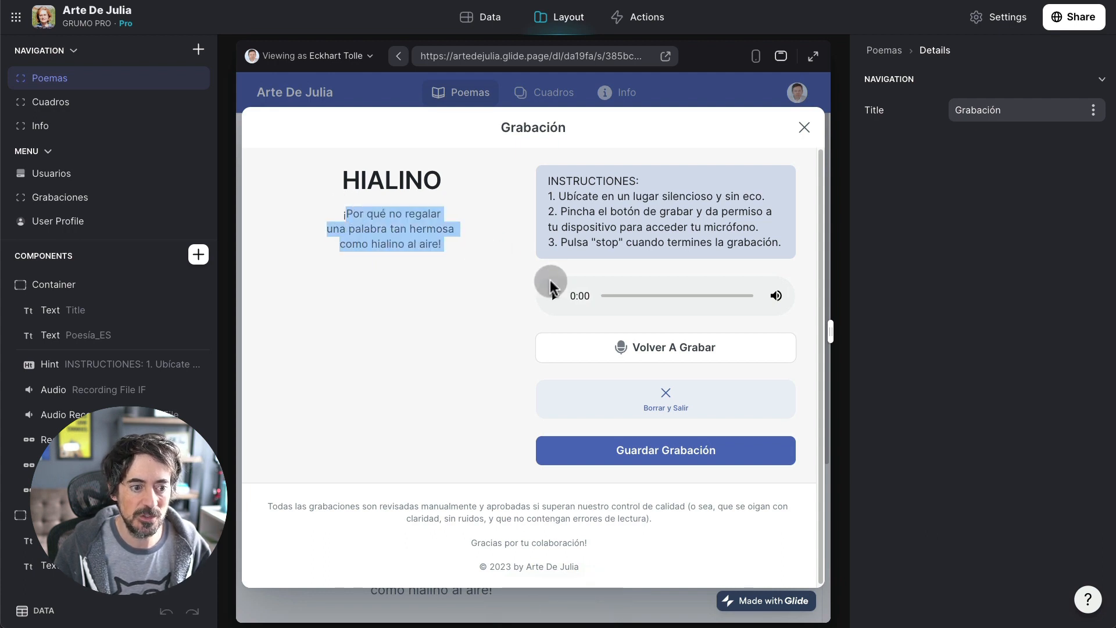
left_click(550, 295)
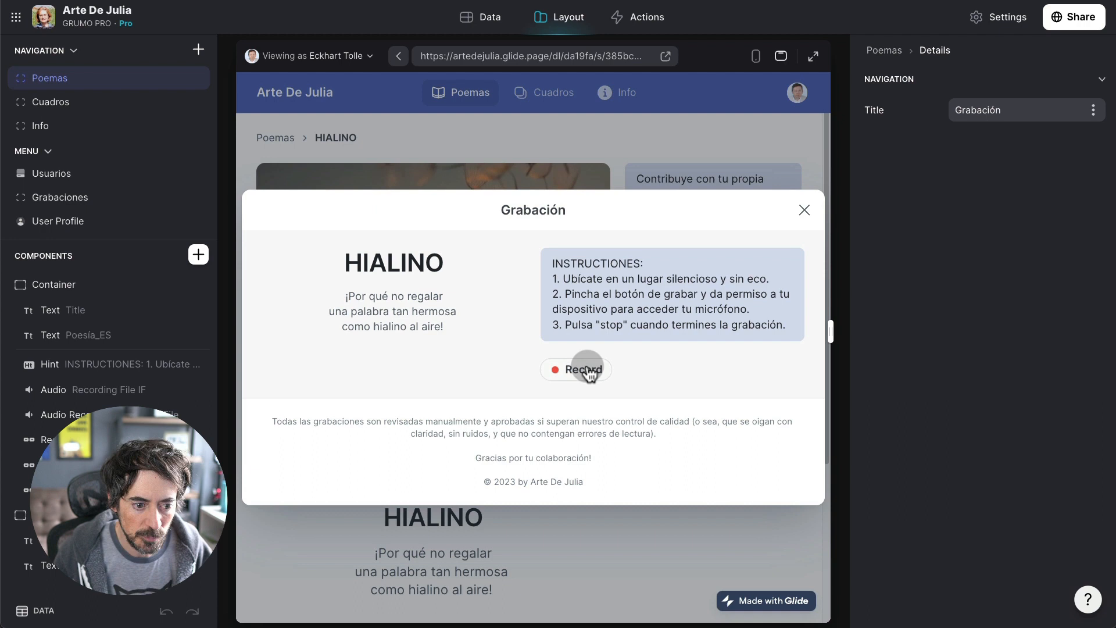
- Record the HIALINO reading again until a take is saved as audio
left_click(576, 369)
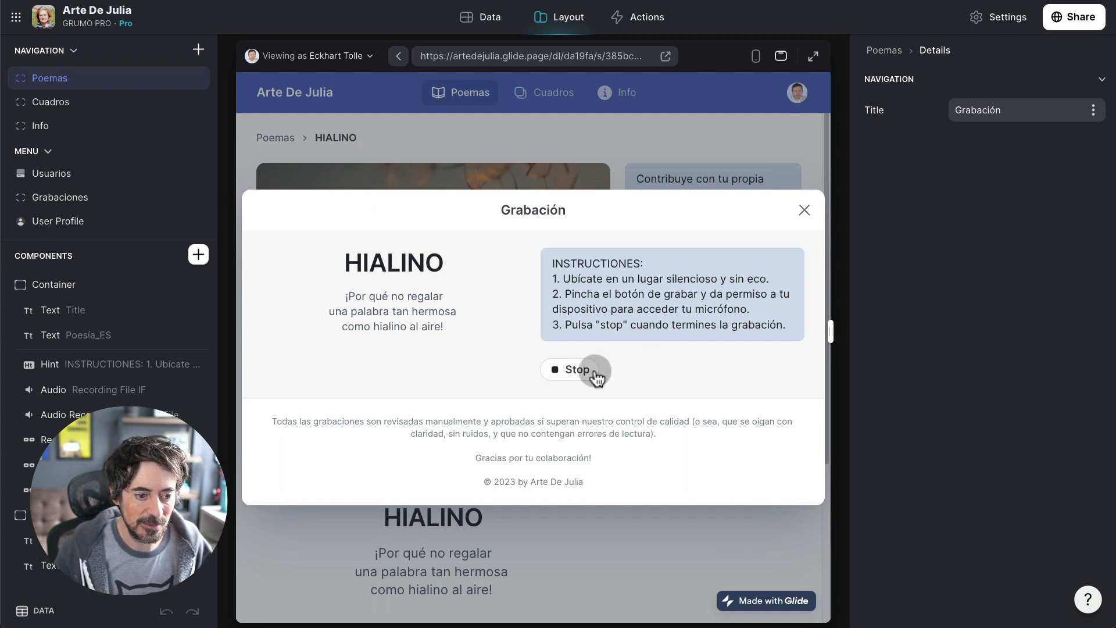
left_click(577, 369)
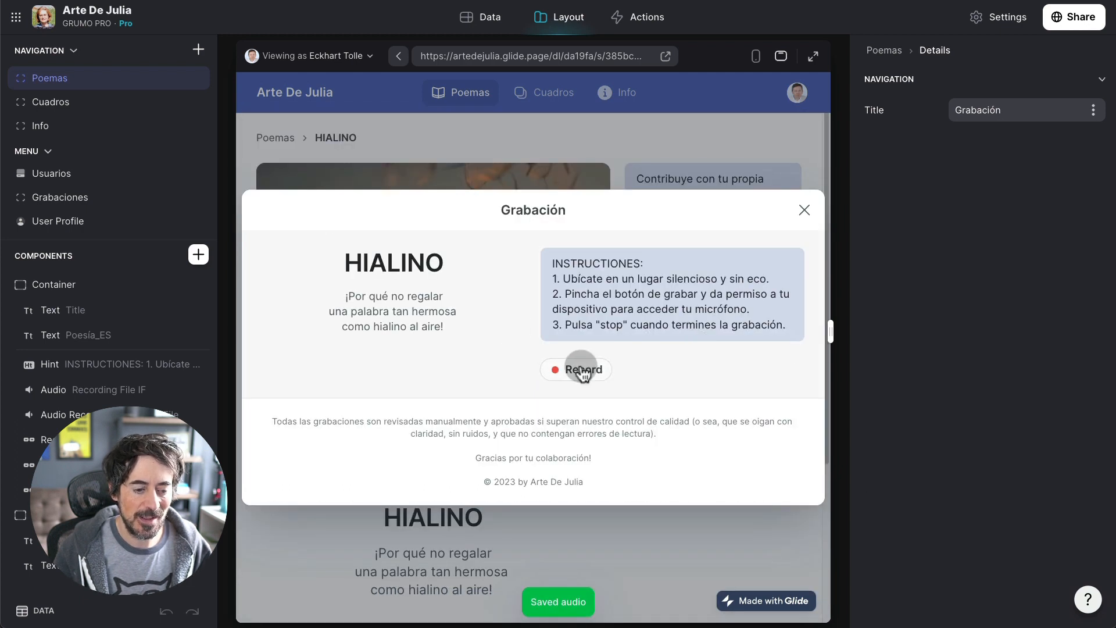
left_click(576, 369)
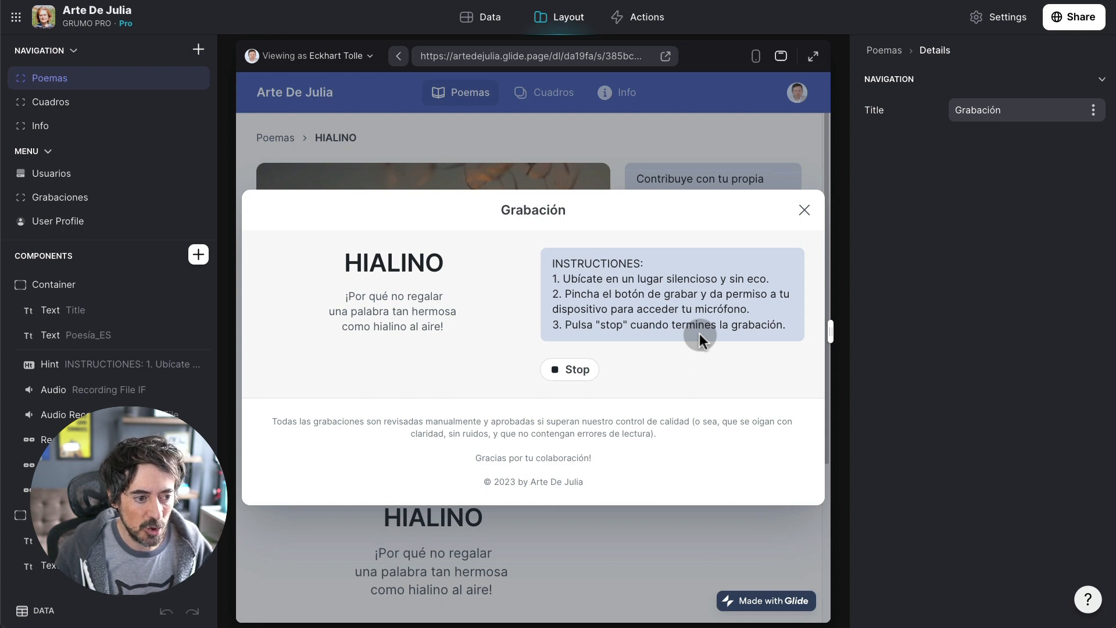
mouse_move(669, 348)
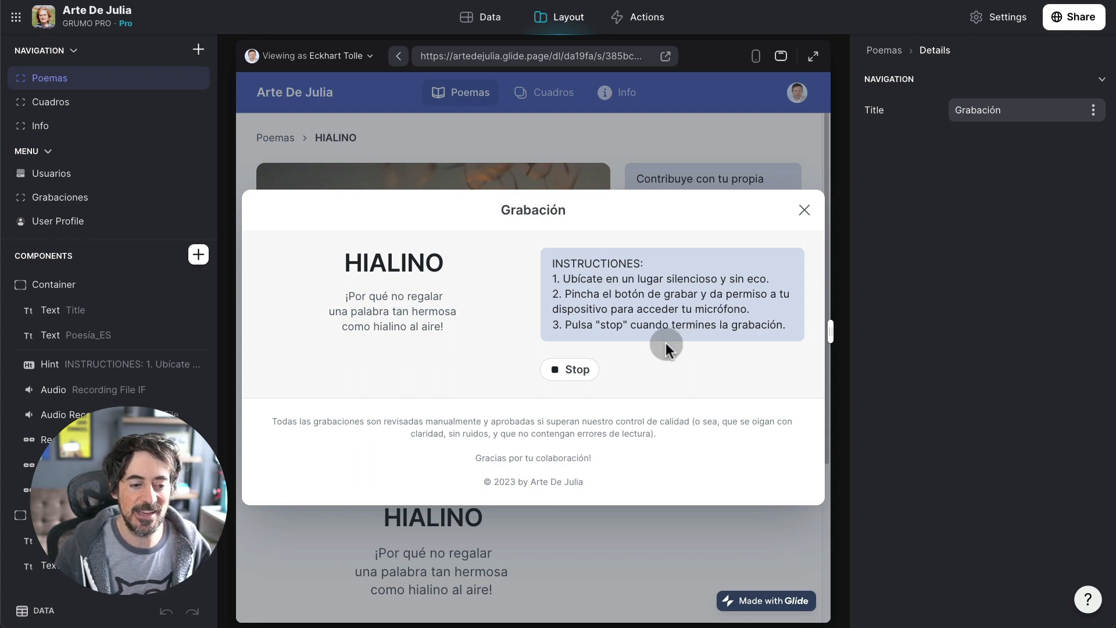
left_click(570, 370)
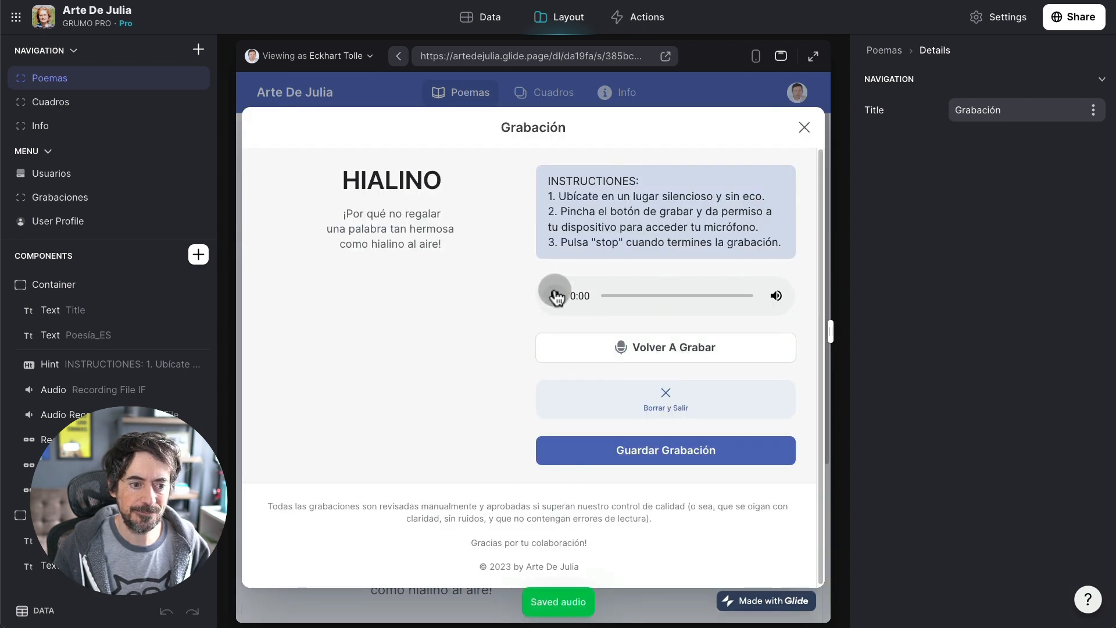
- Play back the HIALINO take and submit it with Guardar Grabación for review
left_click(556, 296)
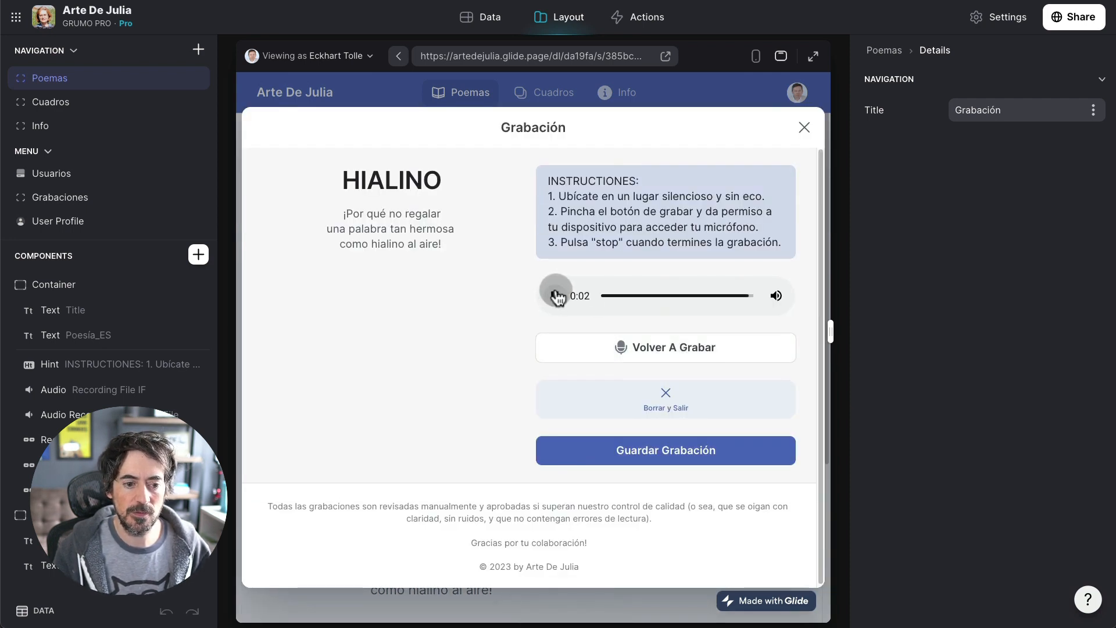
left_click(557, 295)
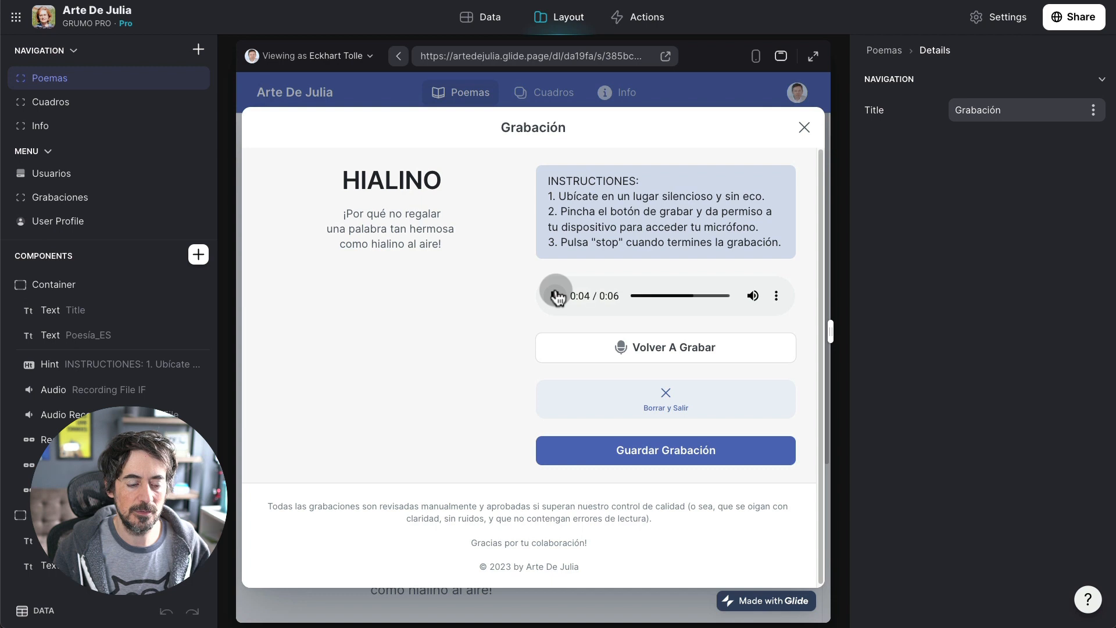
left_click(557, 295)
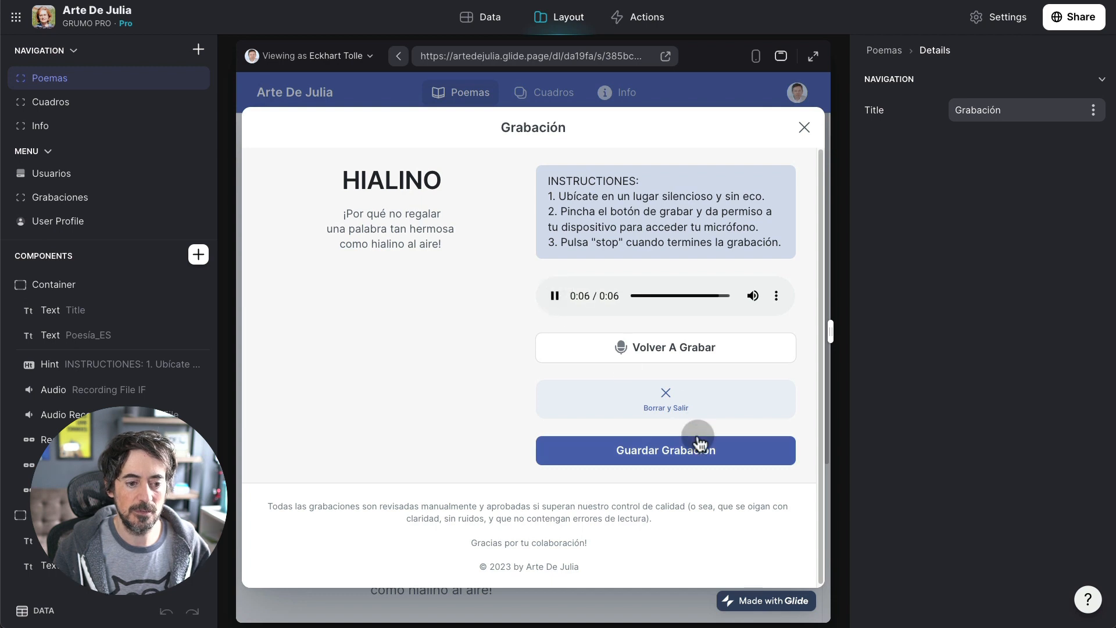
left_click(555, 295)
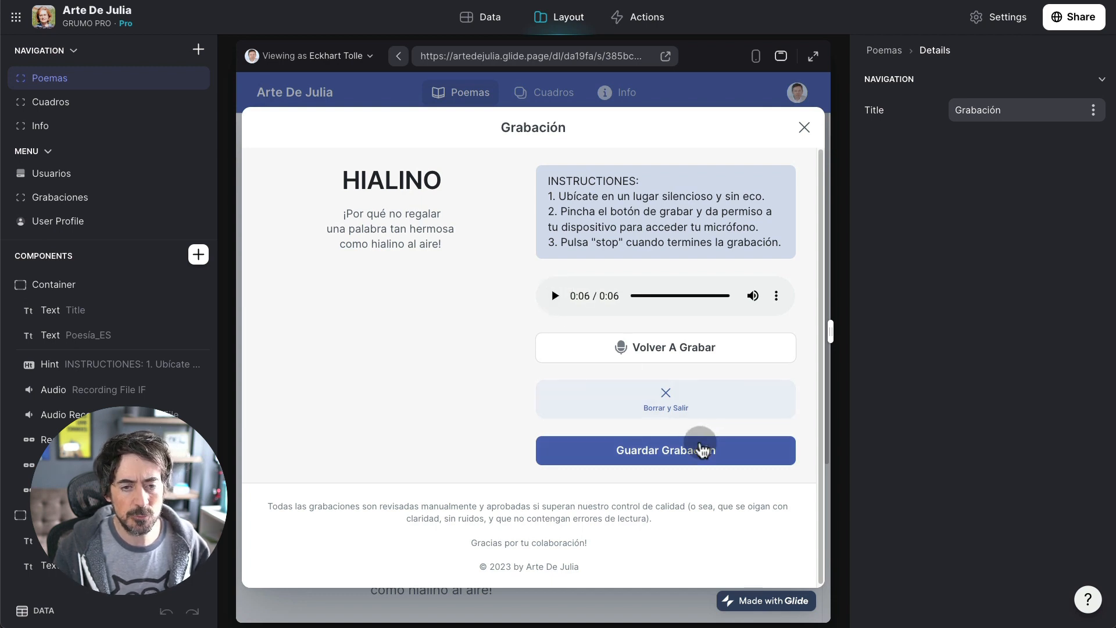
left_click(666, 450)
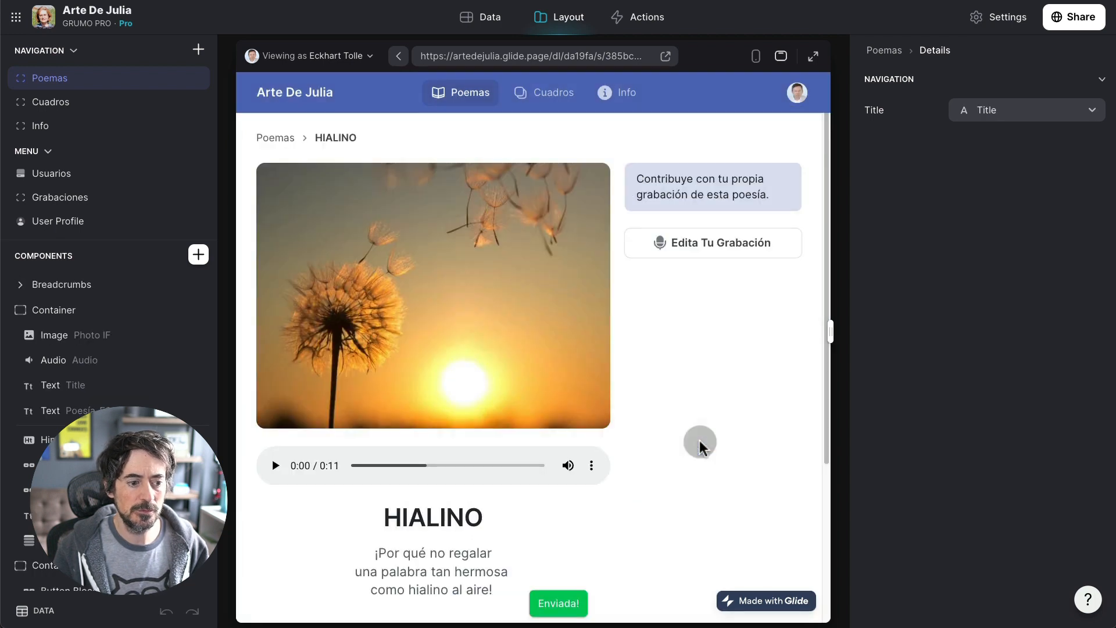
- Play the HIALINO poem audio, then set Viewing as to the admin user Julia
scroll("down", 3)
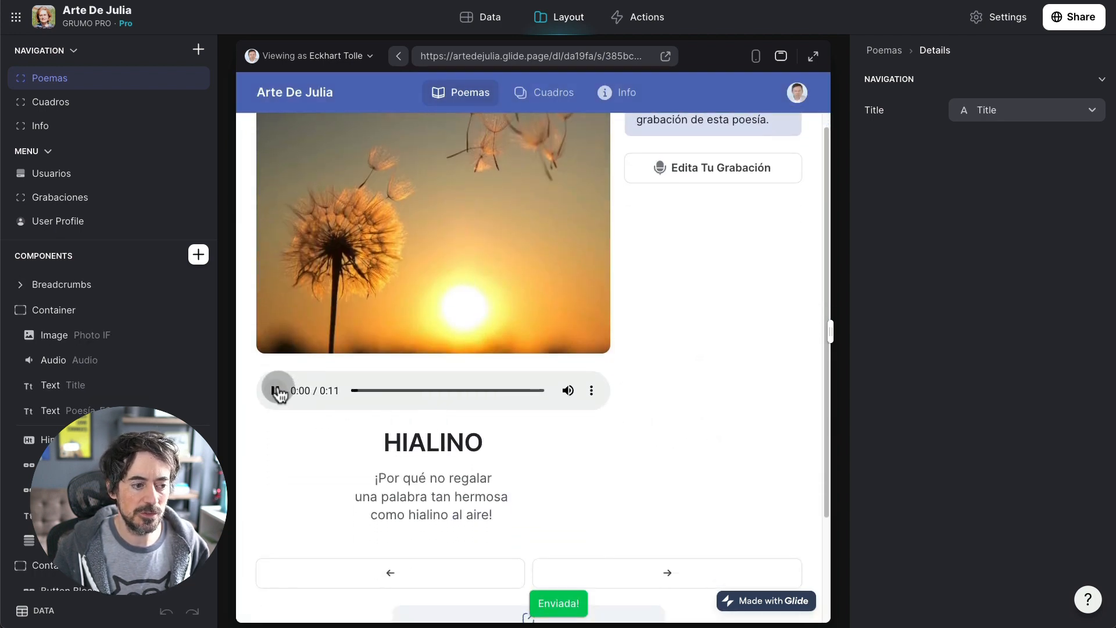
left_click(278, 391)
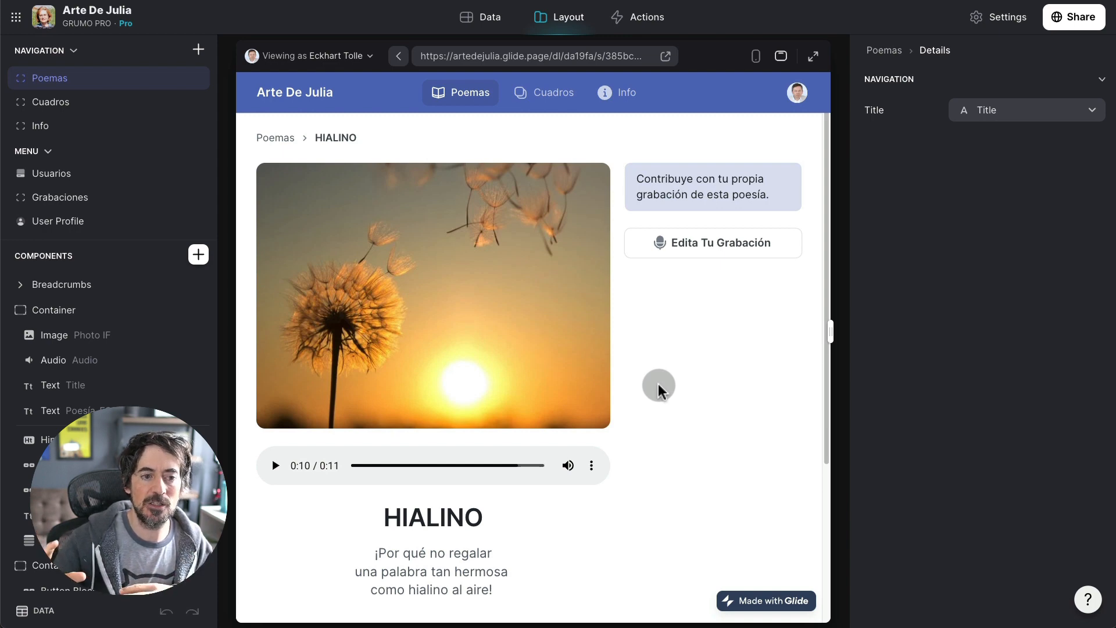
mouse_move(668, 377)
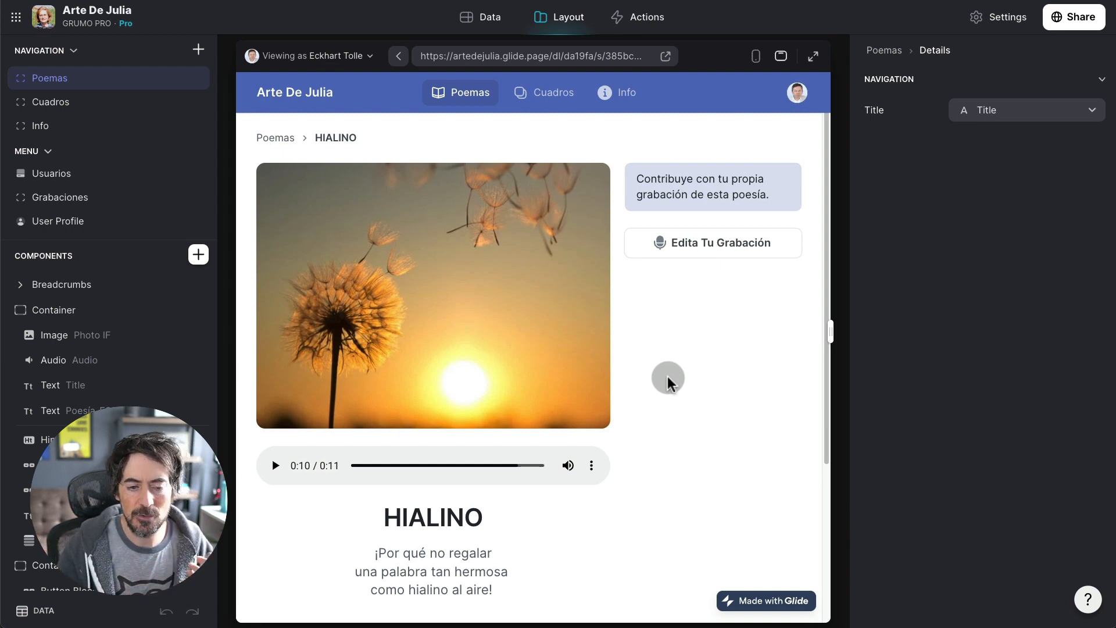
mouse_move(677, 372)
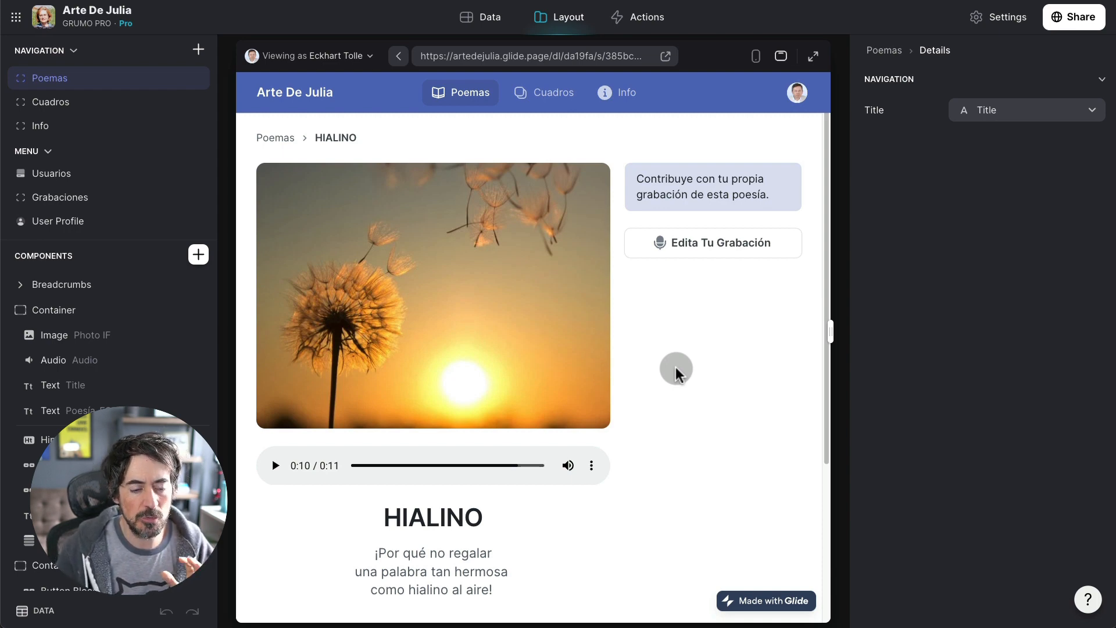
mouse_move(705, 175)
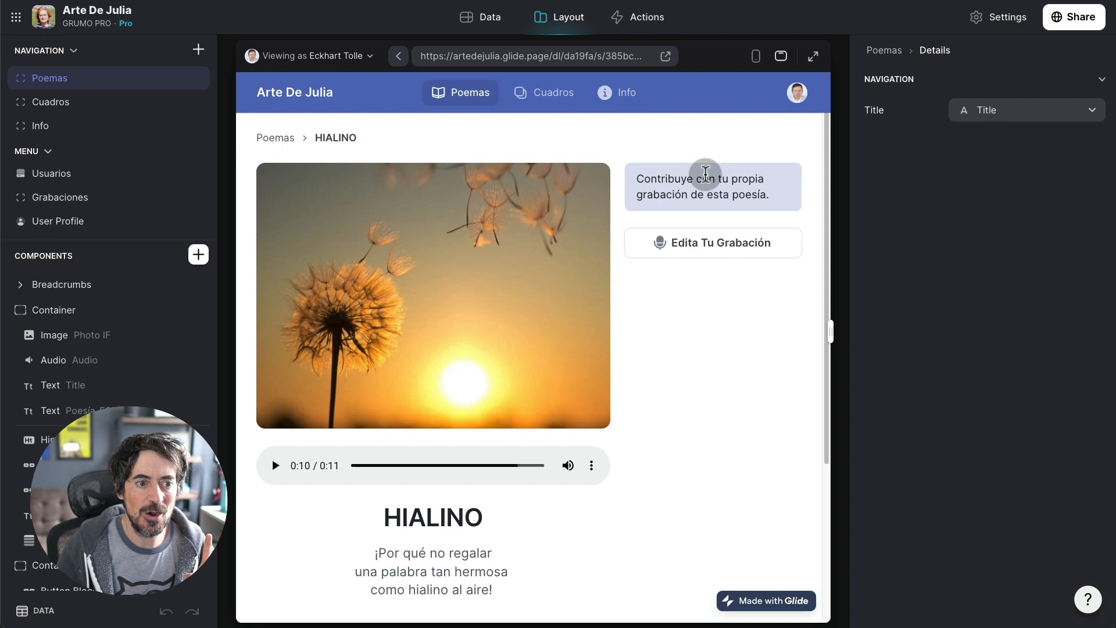
left_click(307, 56)
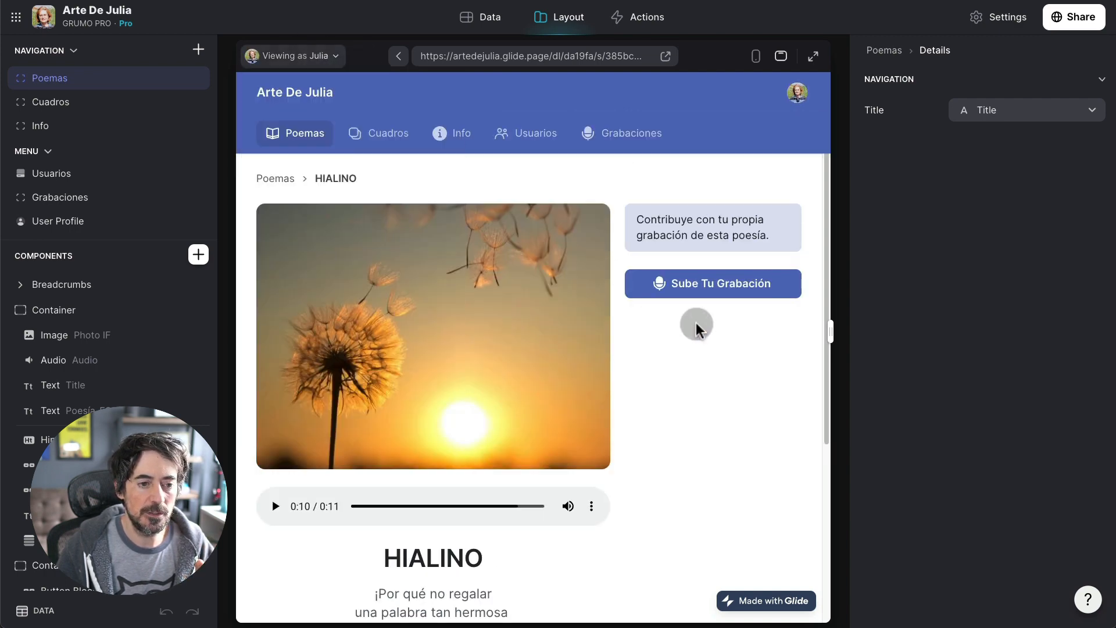
- In Grabaciones, review the pending HIALINO recordings and switch on Aceptar grabación for Miguel's
left_click(619, 133)
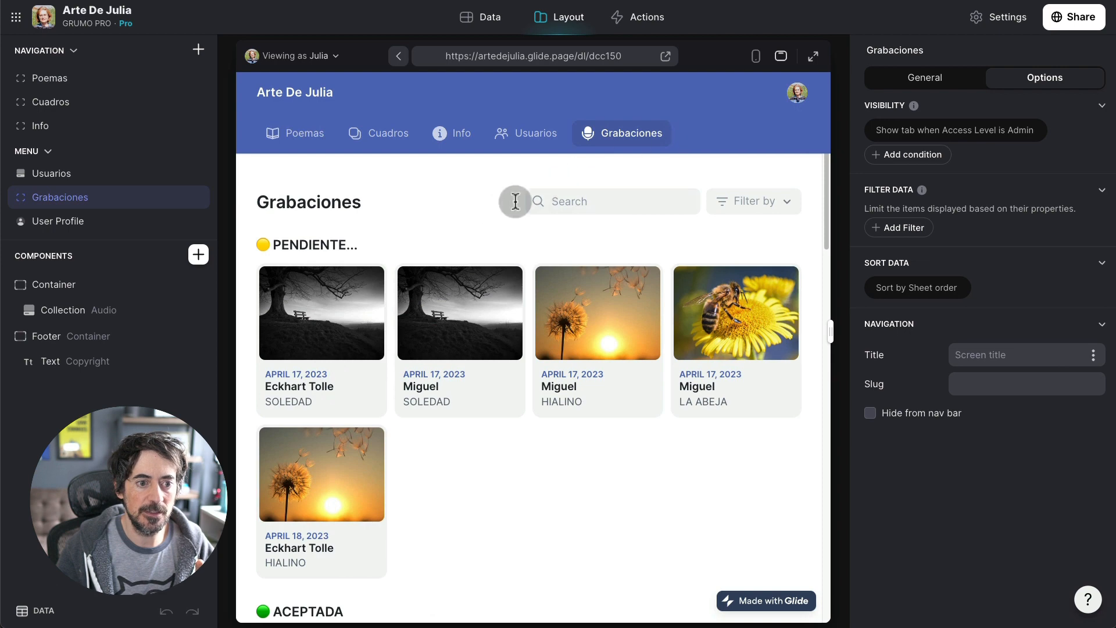
mouse_move(499, 218)
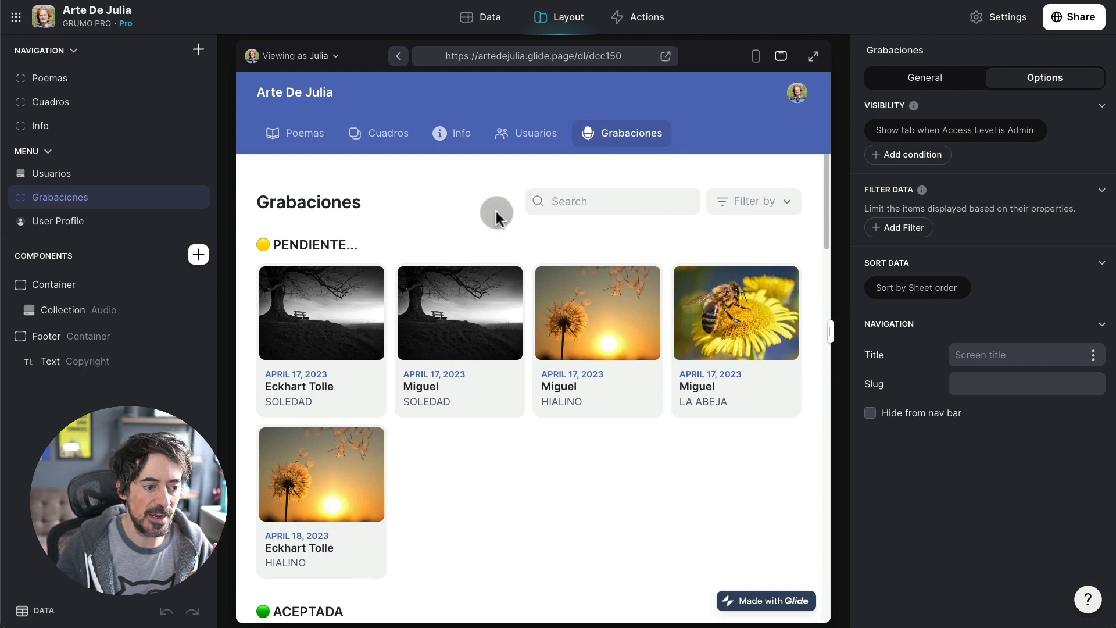
mouse_move(379, 472)
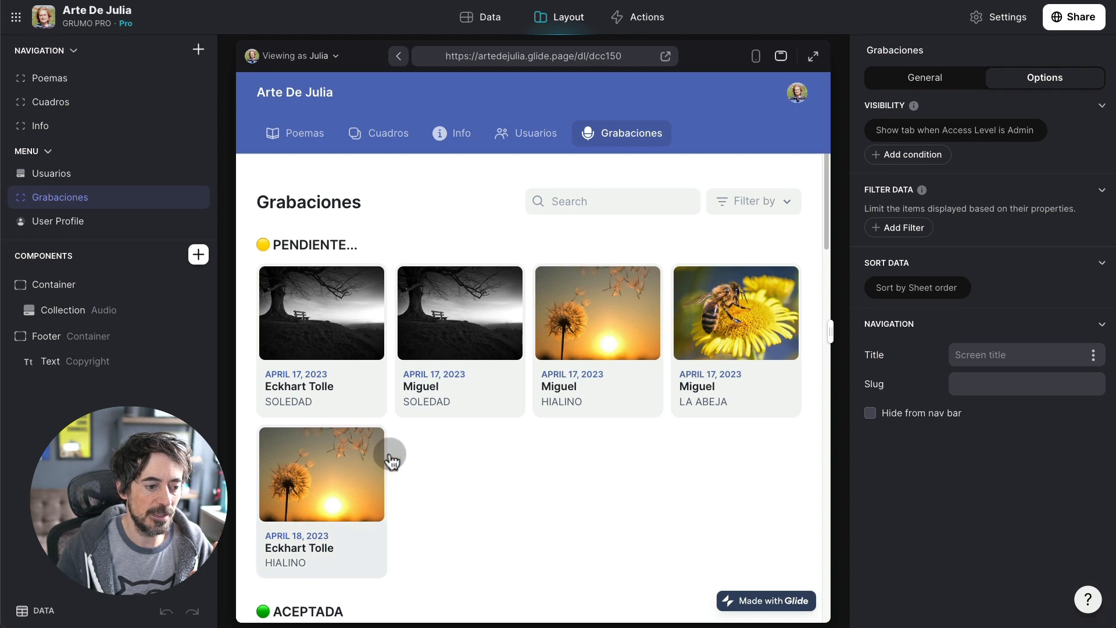
left_click(321, 474)
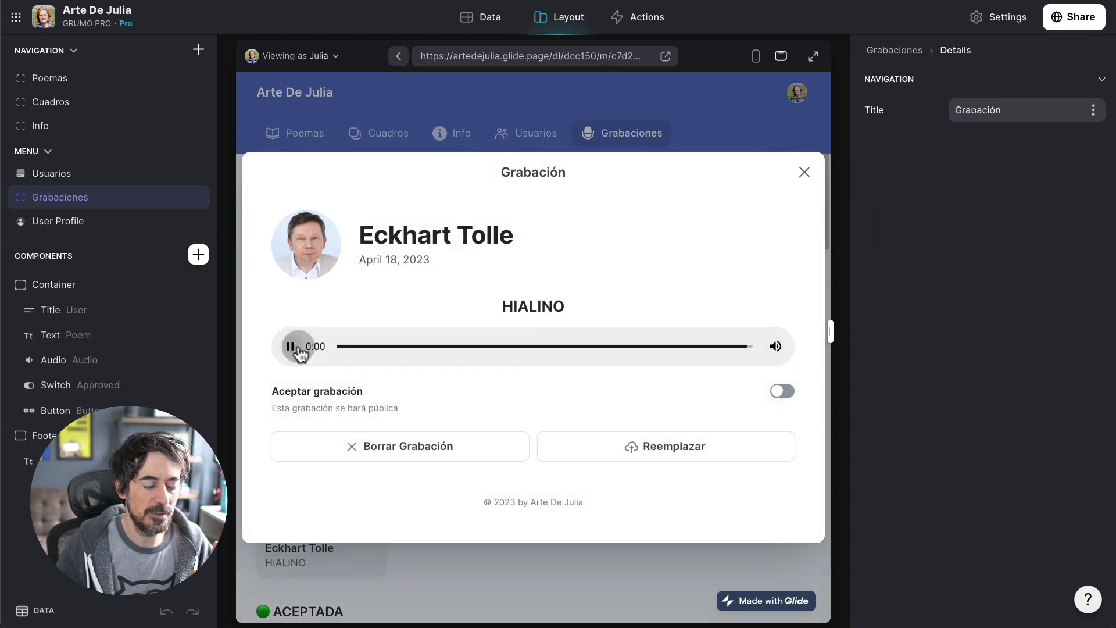
left_click(804, 172)
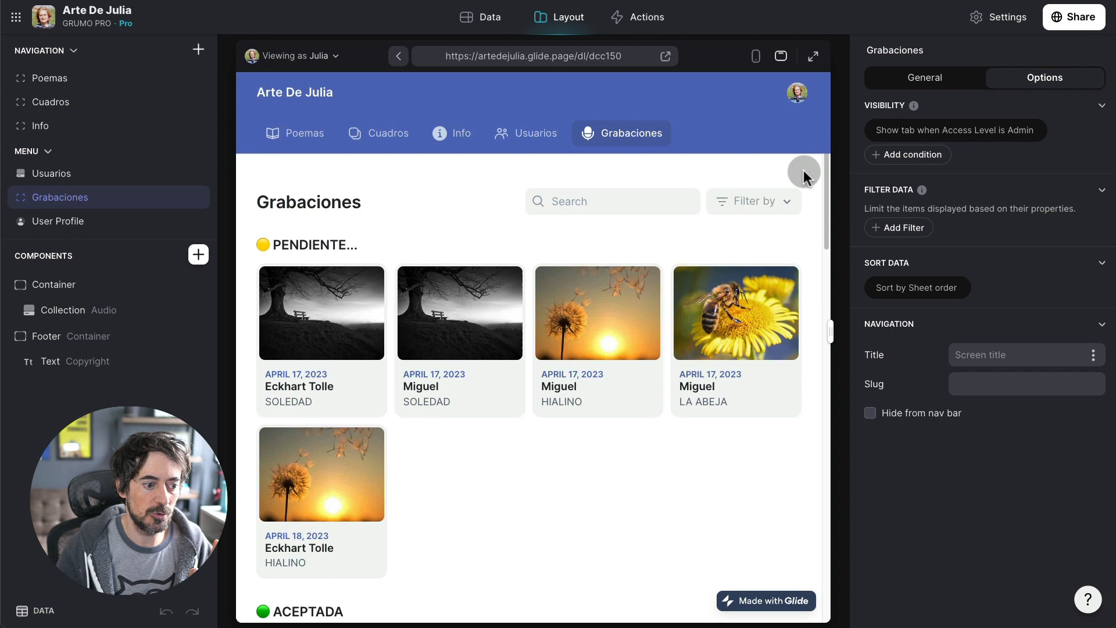
mouse_move(639, 359)
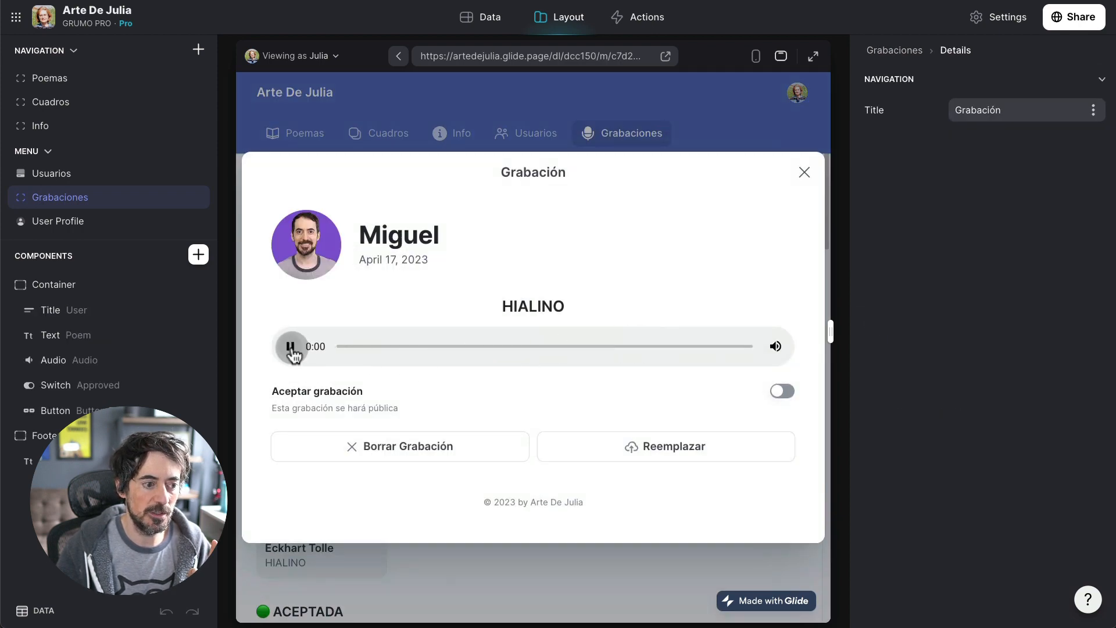
left_click(291, 347)
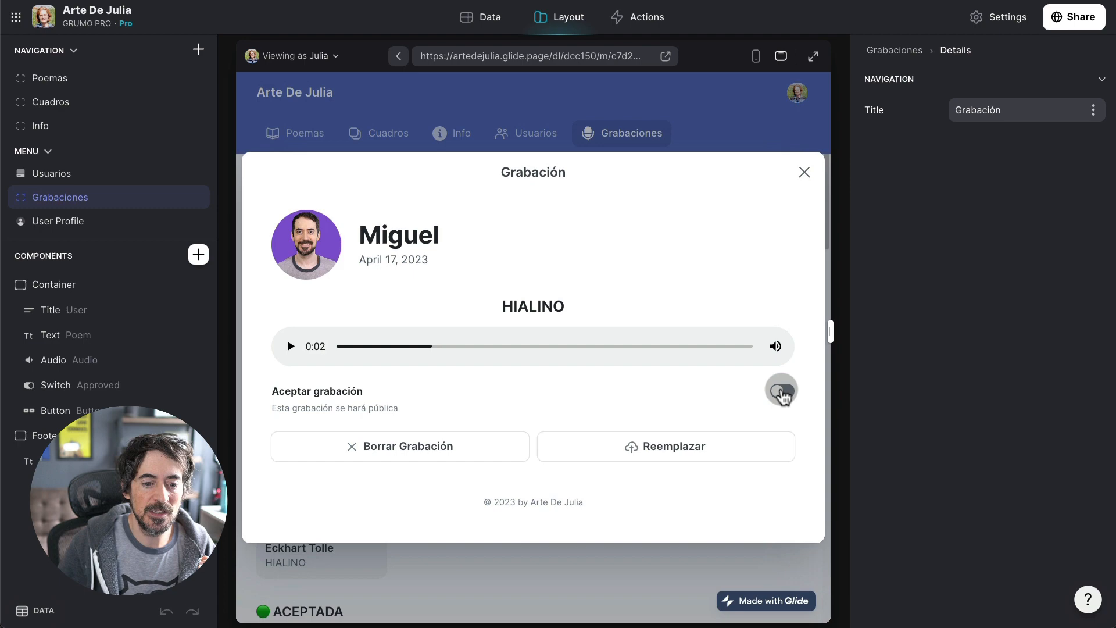
left_click(805, 172)
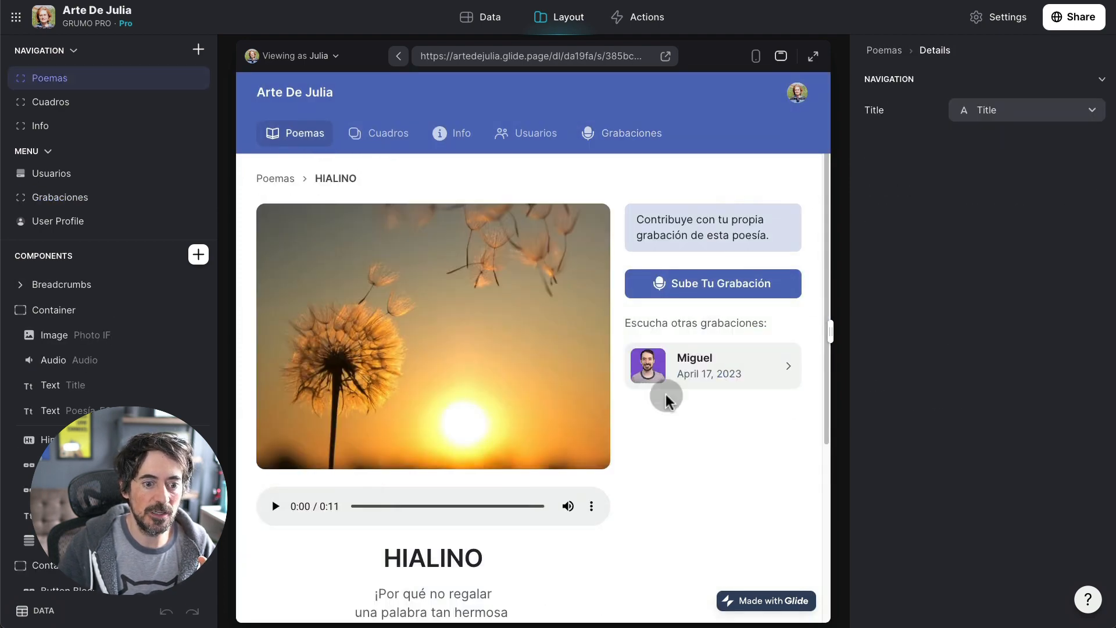
- Open Miguel's accepted recording from the HIALINO page's Escucha otras grabaciones list
left_click(712, 365)
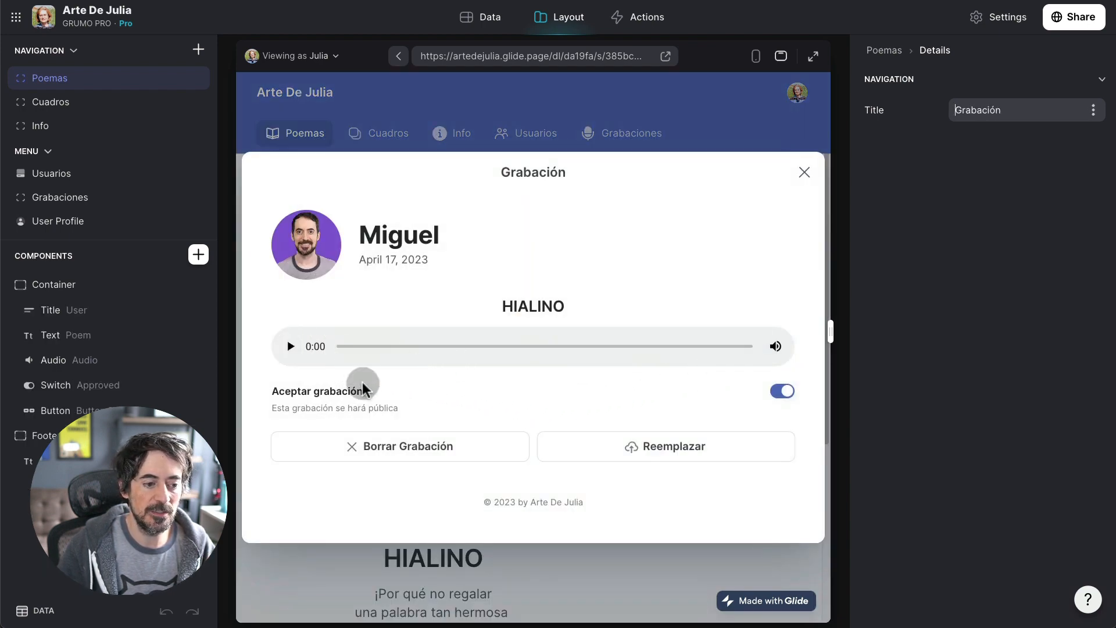
mouse_move(509, 391)
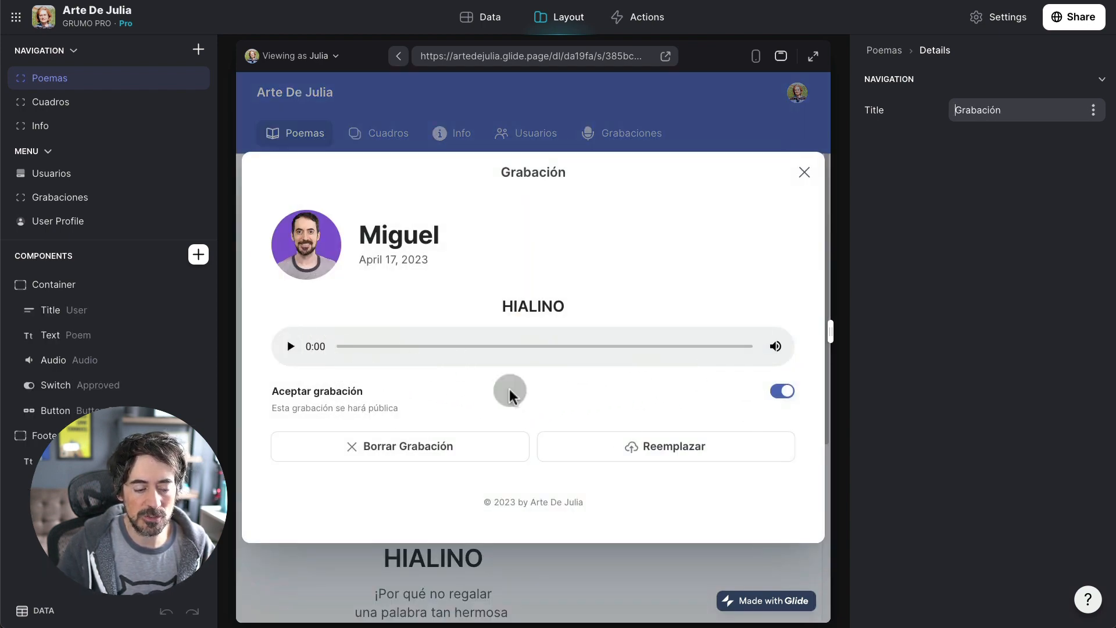
mouse_move(725, 403)
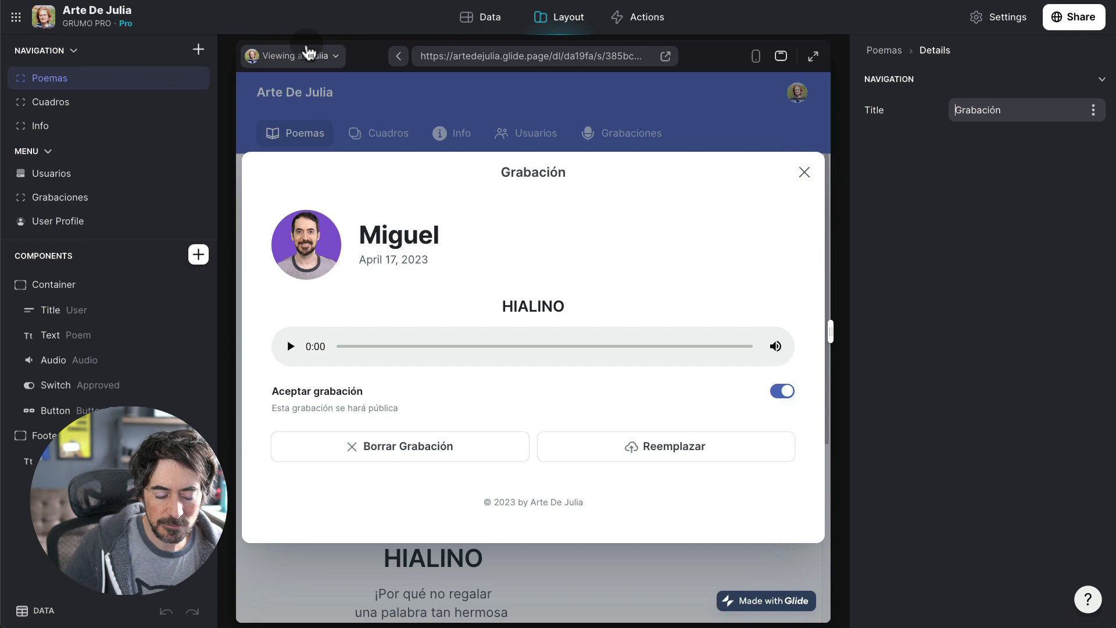
- As the regular contributor, open and play Miguel's HIALINO recording without admin controls
left_click(804, 173)
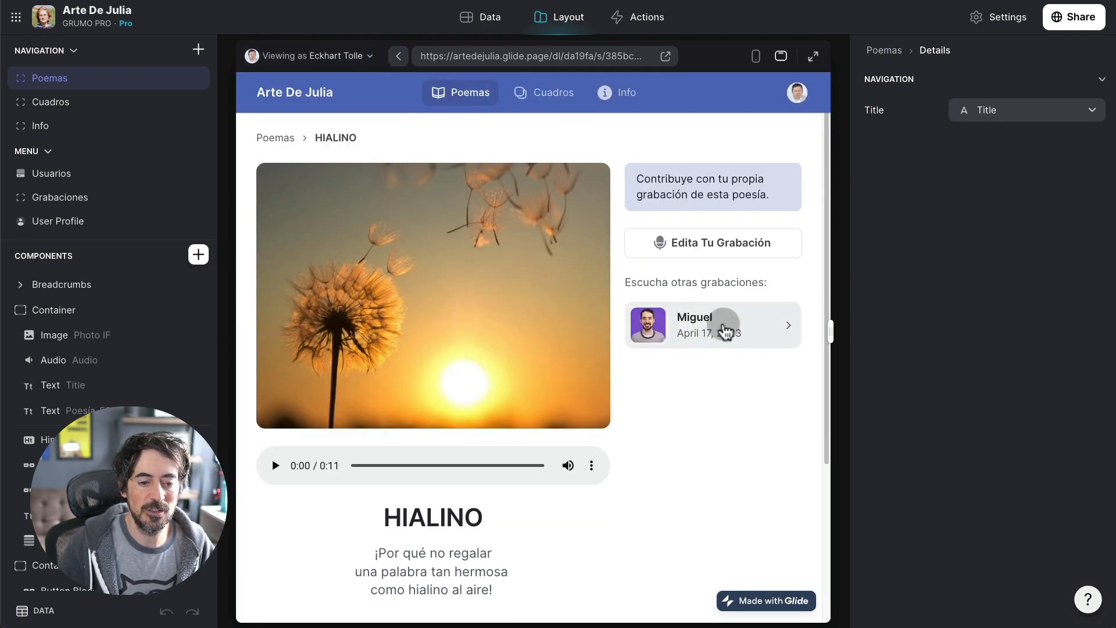
left_click(712, 325)
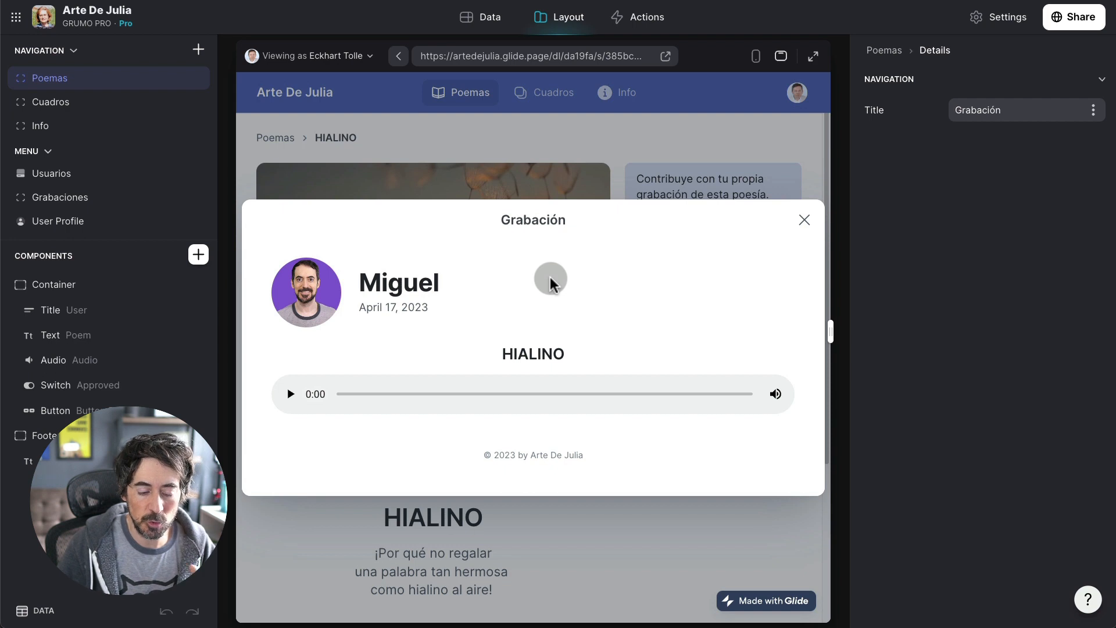
left_click(289, 394)
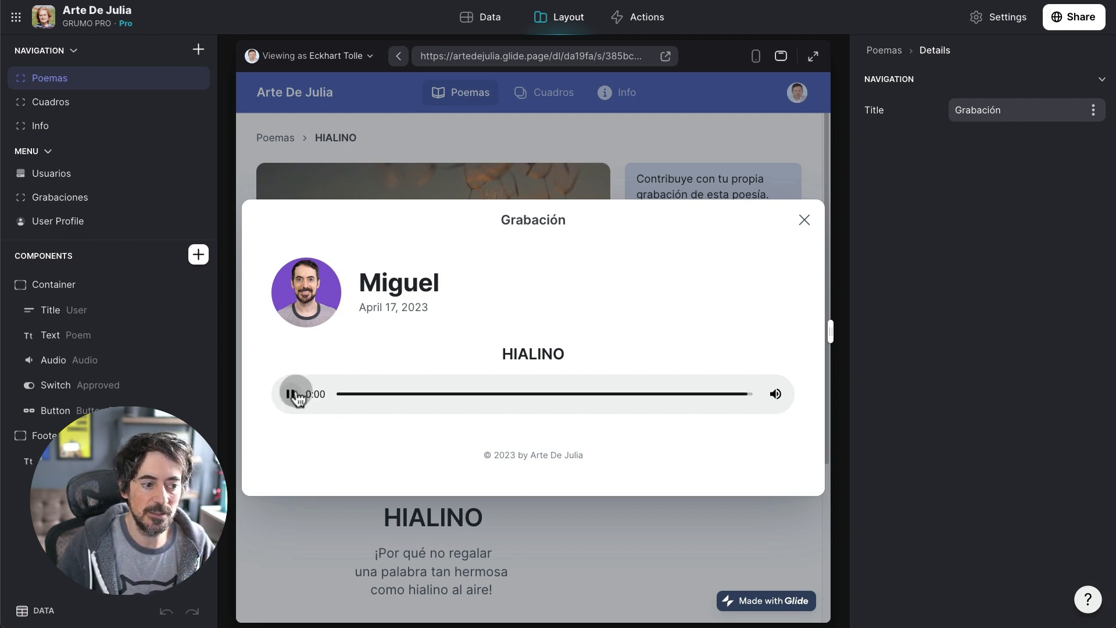
left_click(290, 395)
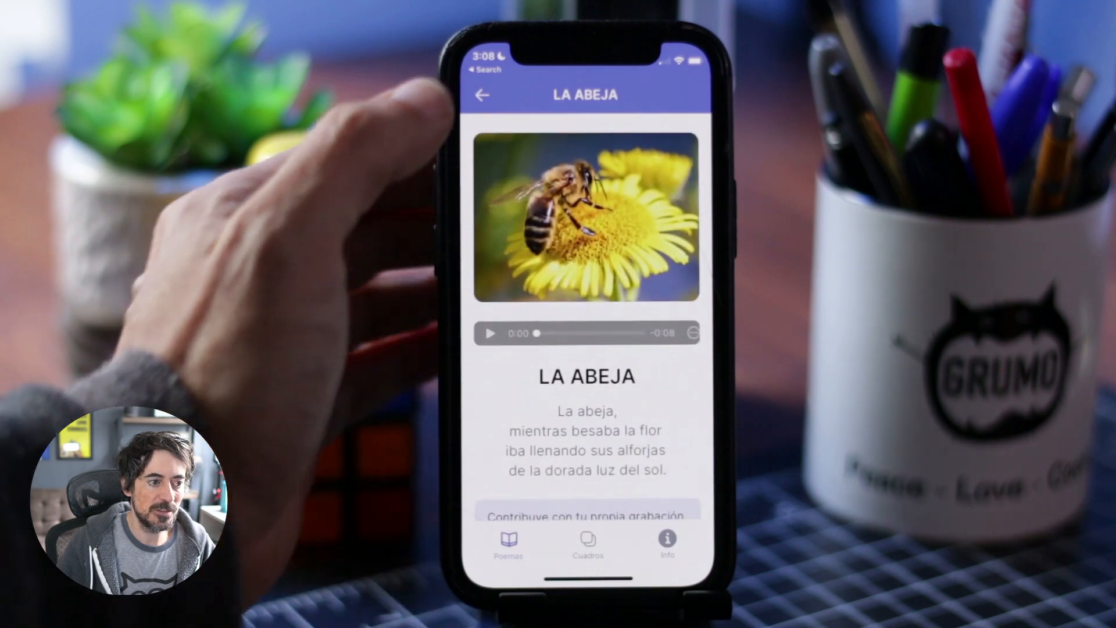
- Browse past SOLEDAD to LA MIRADA and play Cookie's accepted recording of it
left_click(485, 94)
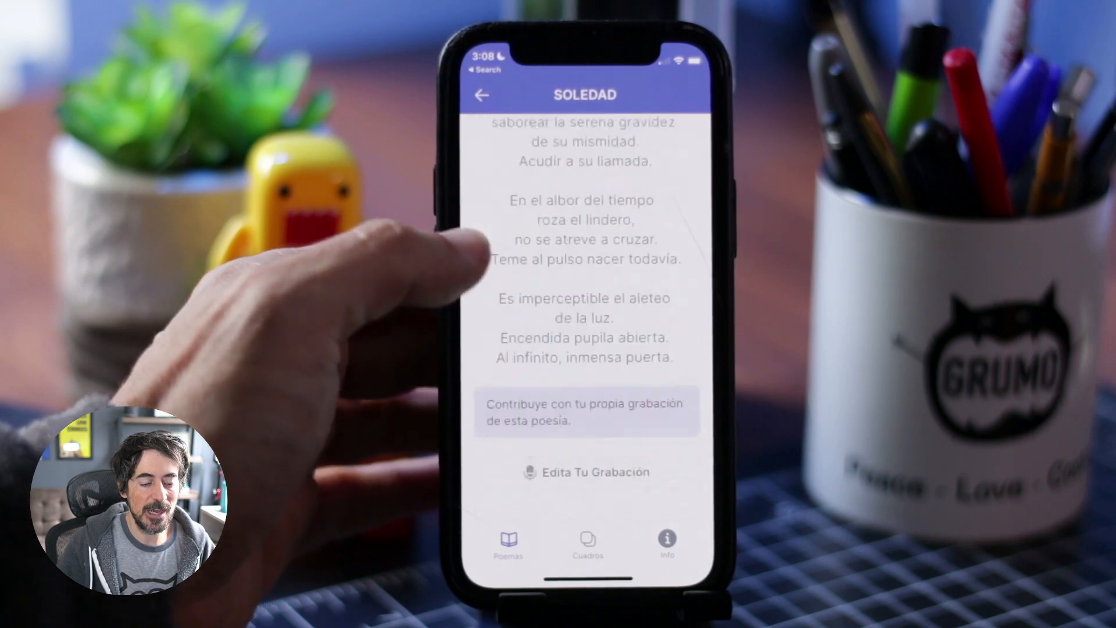
scroll("down", 3)
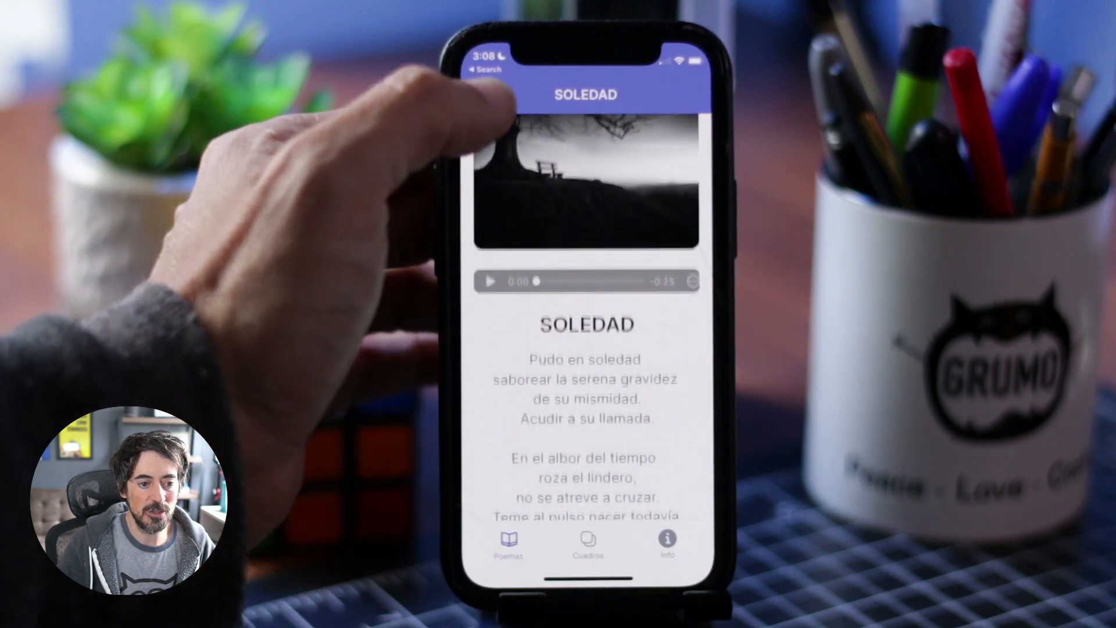
left_click(481, 70)
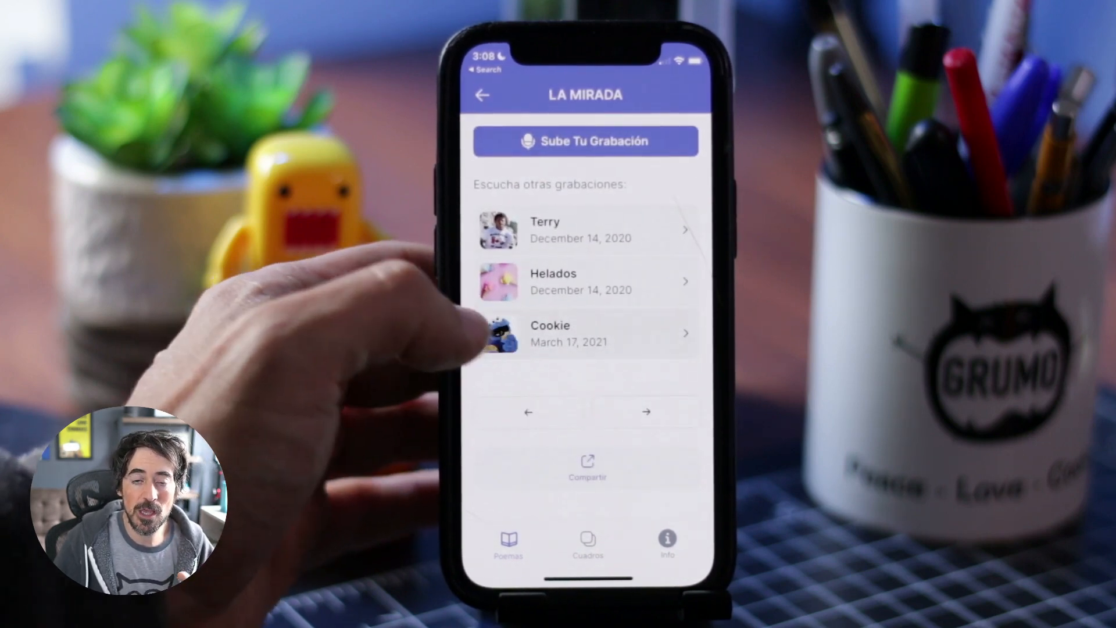
left_click(584, 333)
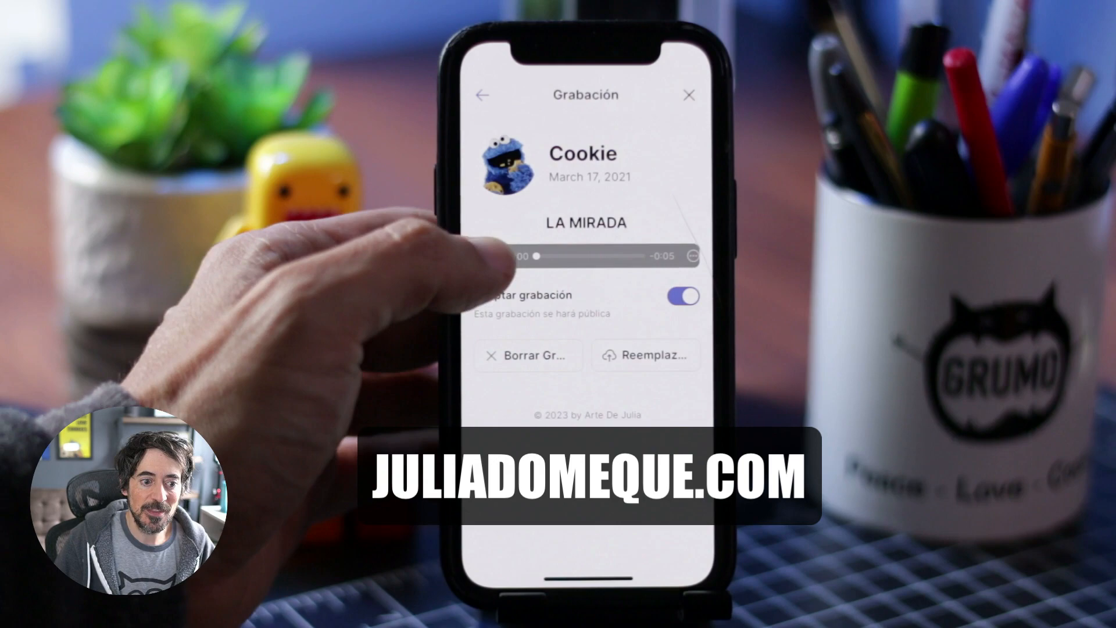
left_click(496, 255)
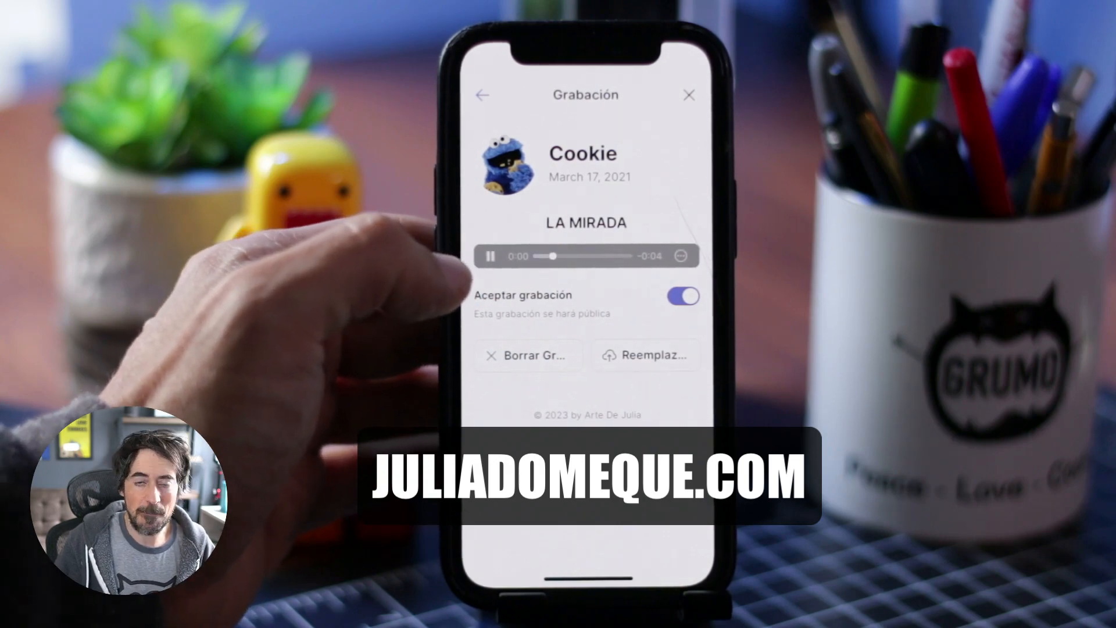